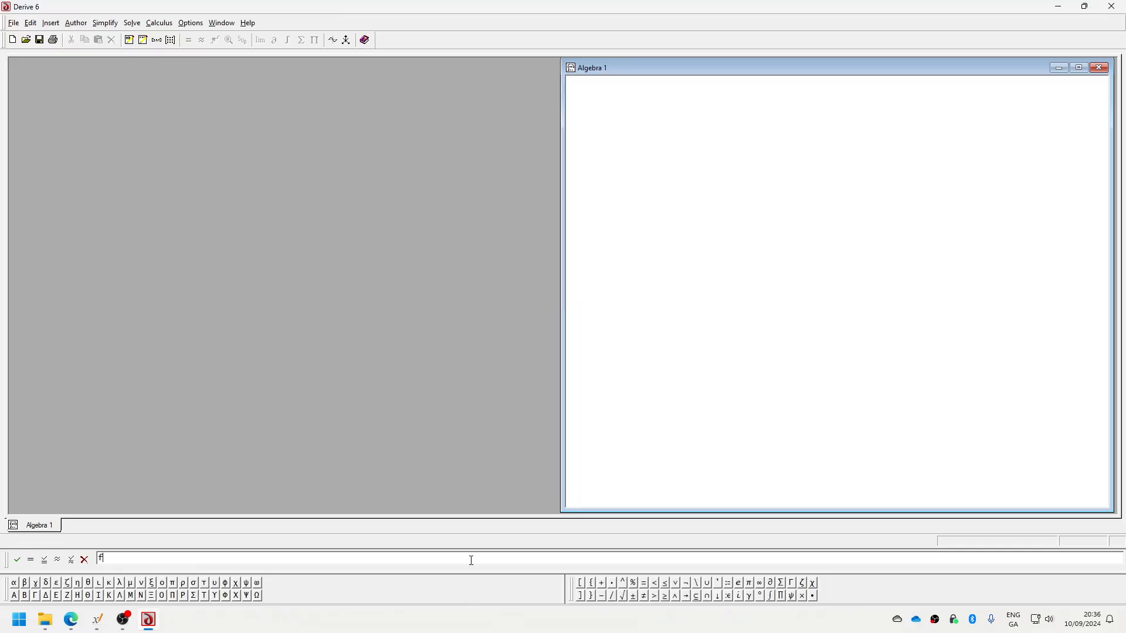
Begin entering y = f in the expression entry line
click(71, 619)
text(x = 4)
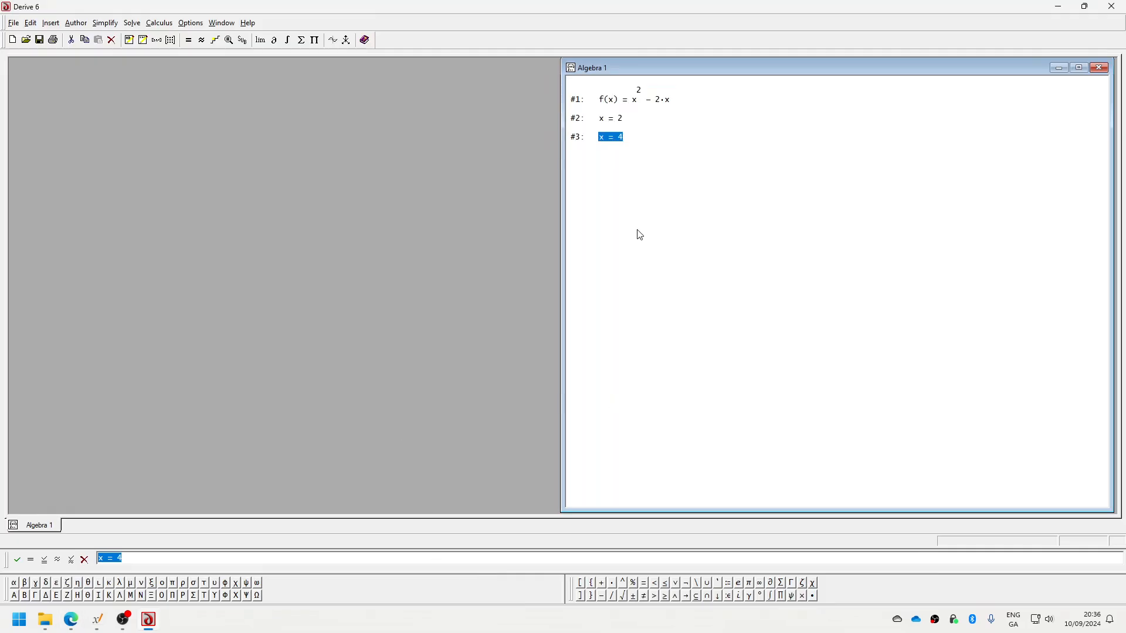
text(y = f)
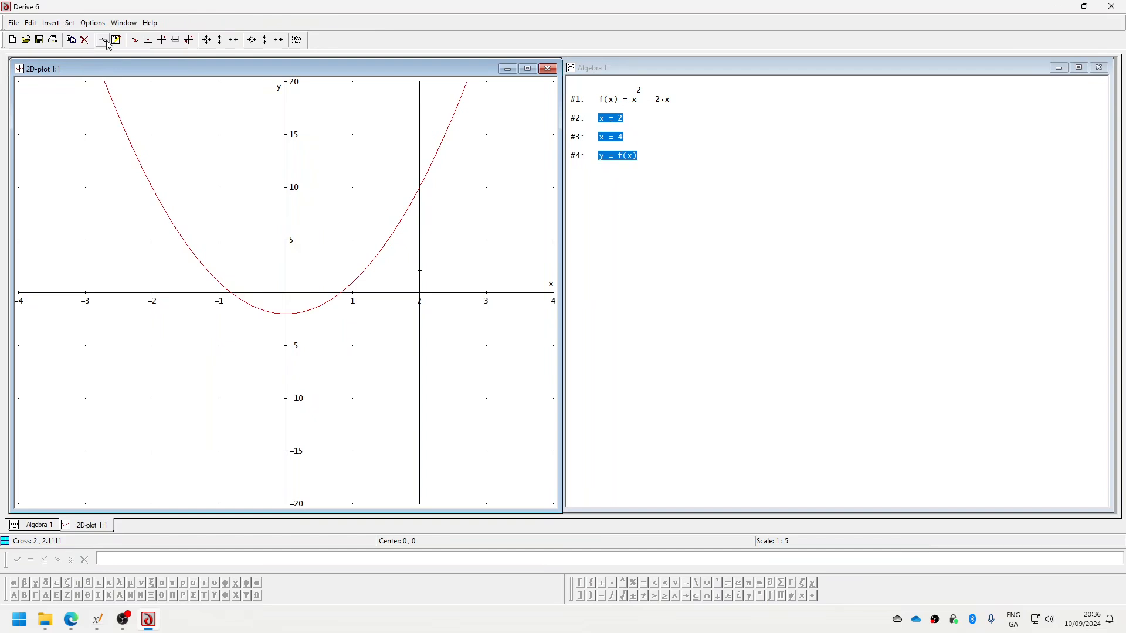
mouse_move(399, 270)
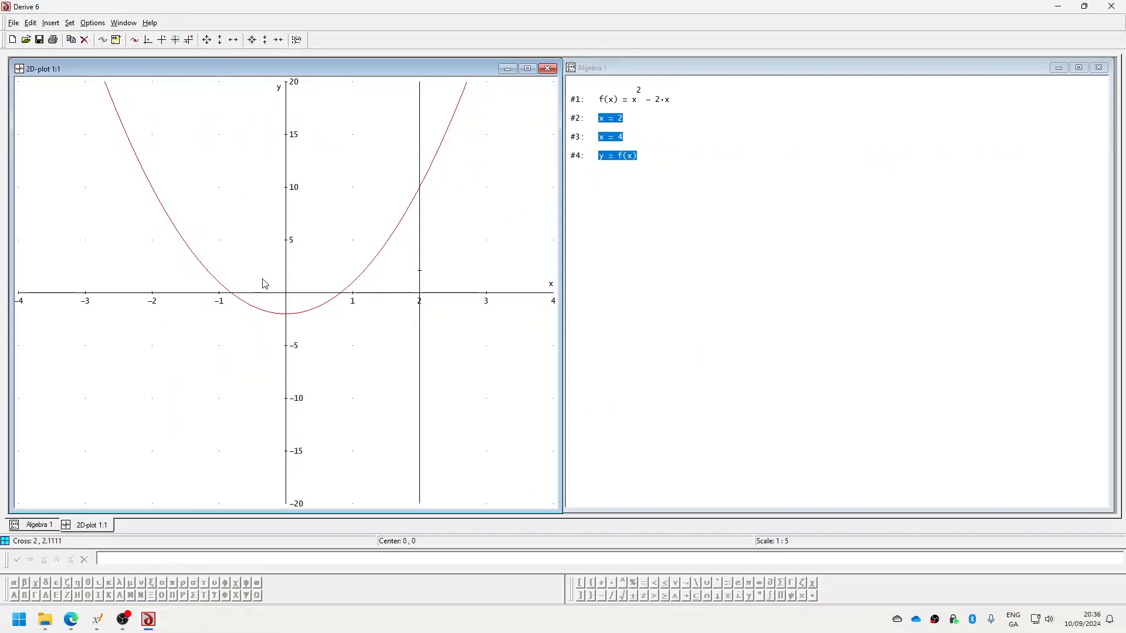
mouse_move(373, 286)
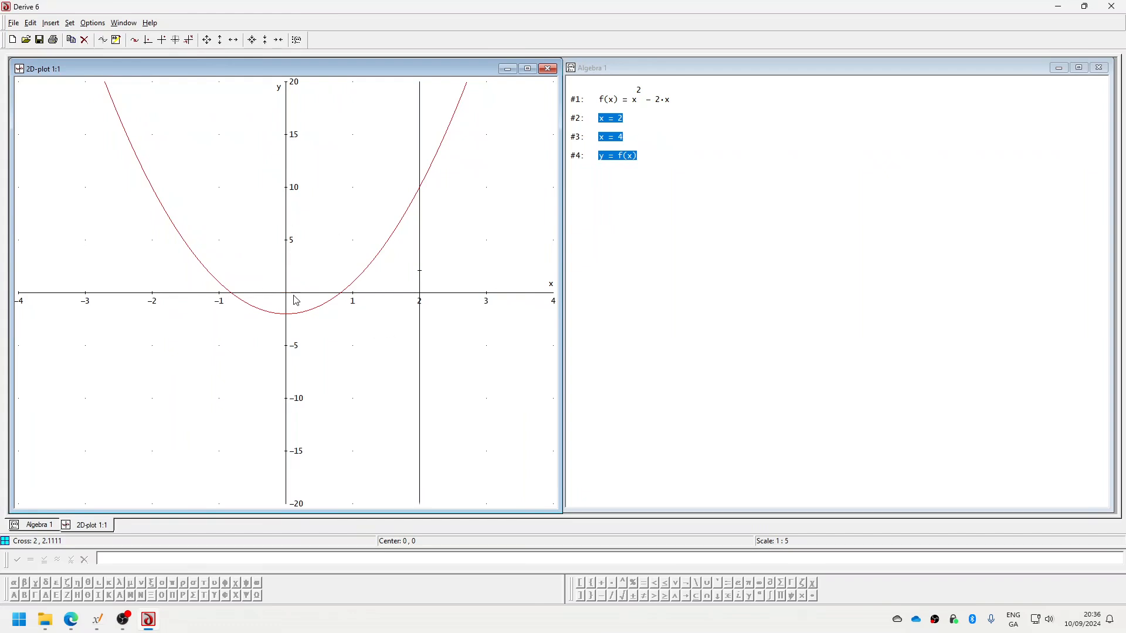
mouse_move(286, 307)
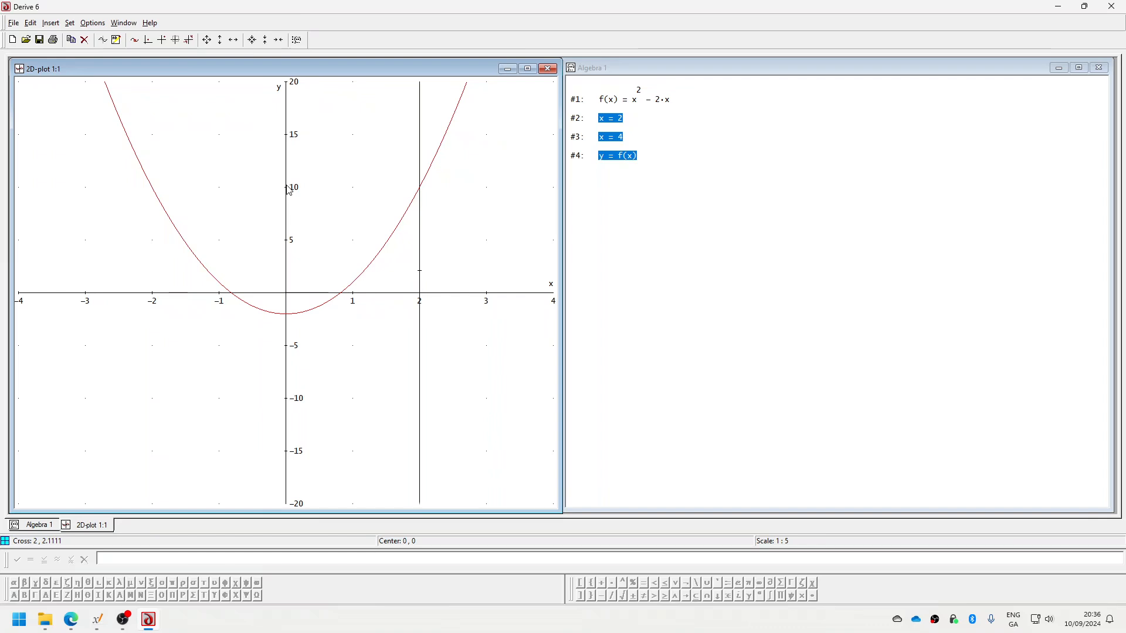
mouse_move(407, 265)
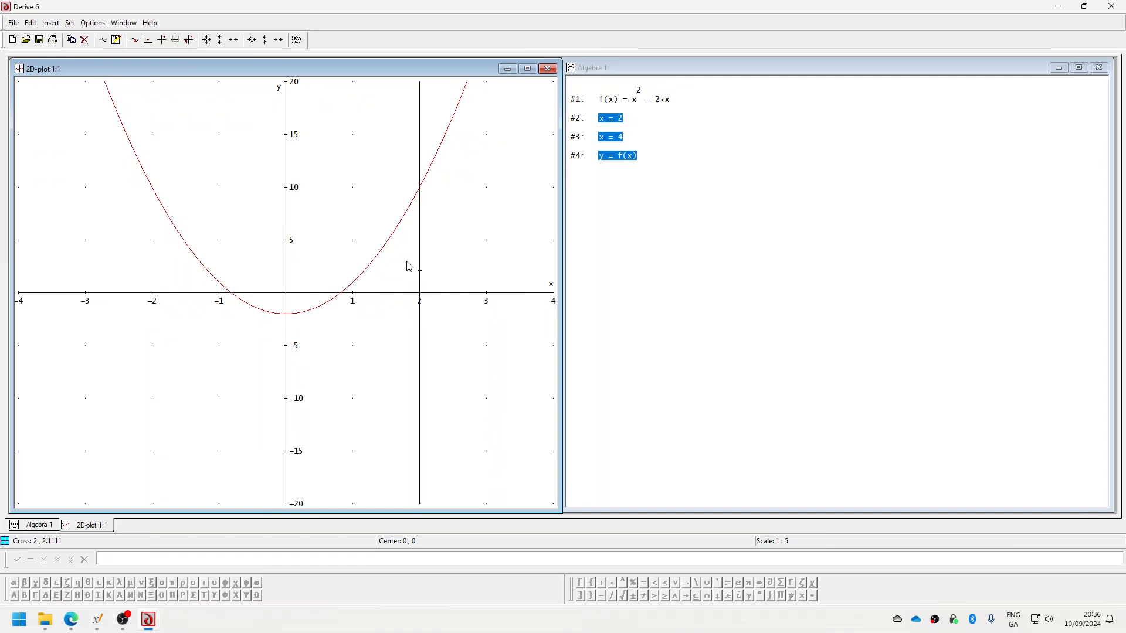
mouse_move(398, 275)
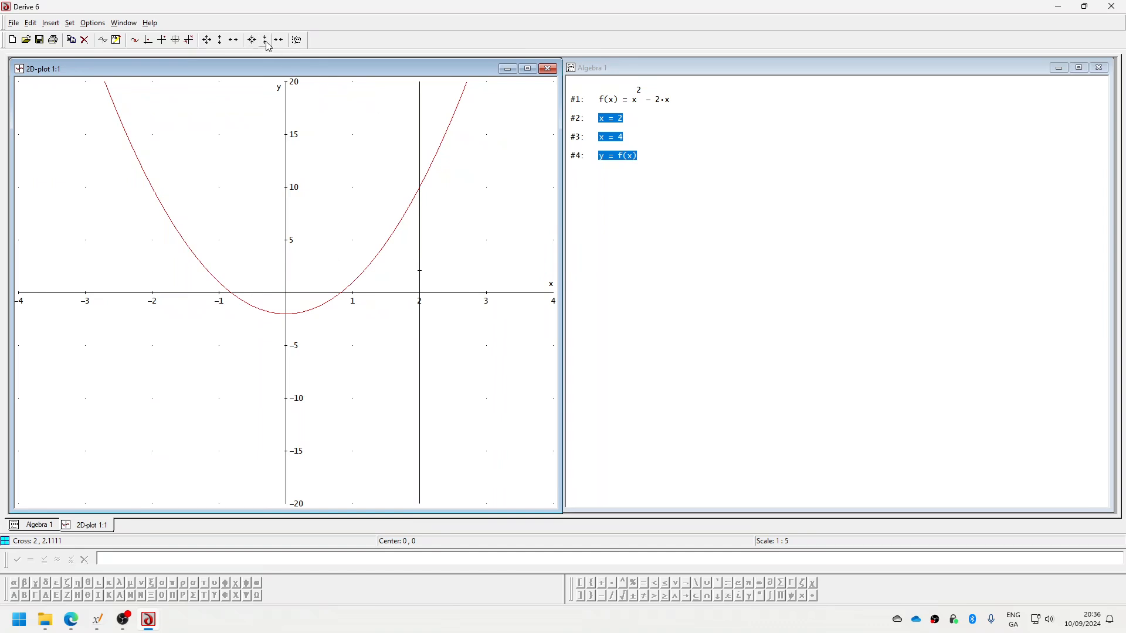
Zoom the graph to scale 2:20 so x spans −8 to 8 and y −80 to 80
click(236, 40)
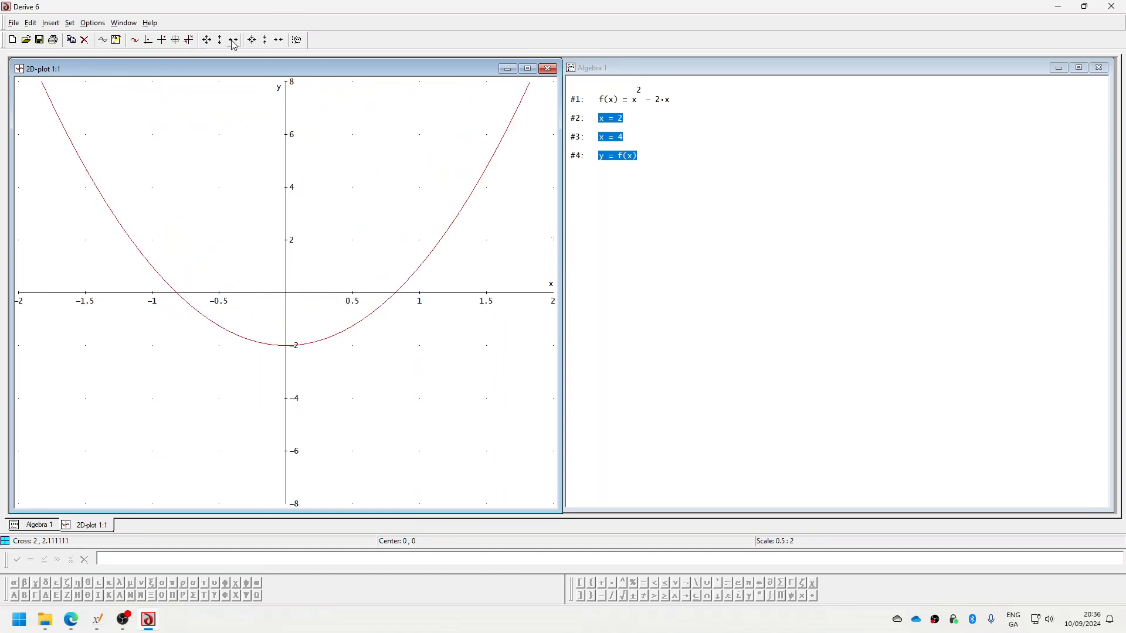
click(233, 39)
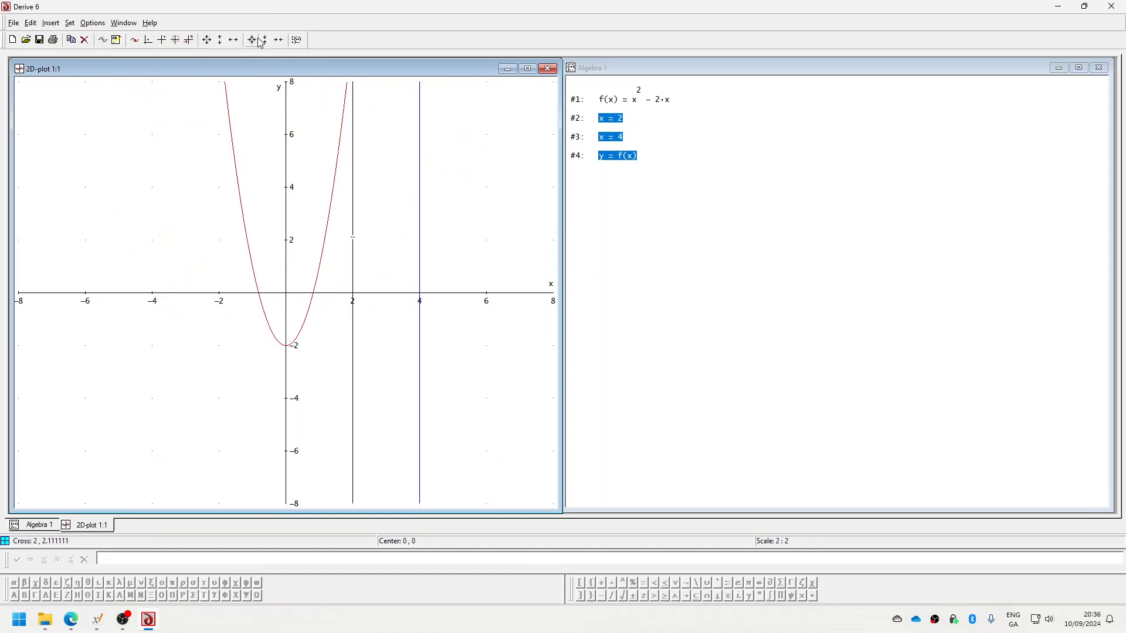
click(219, 40)
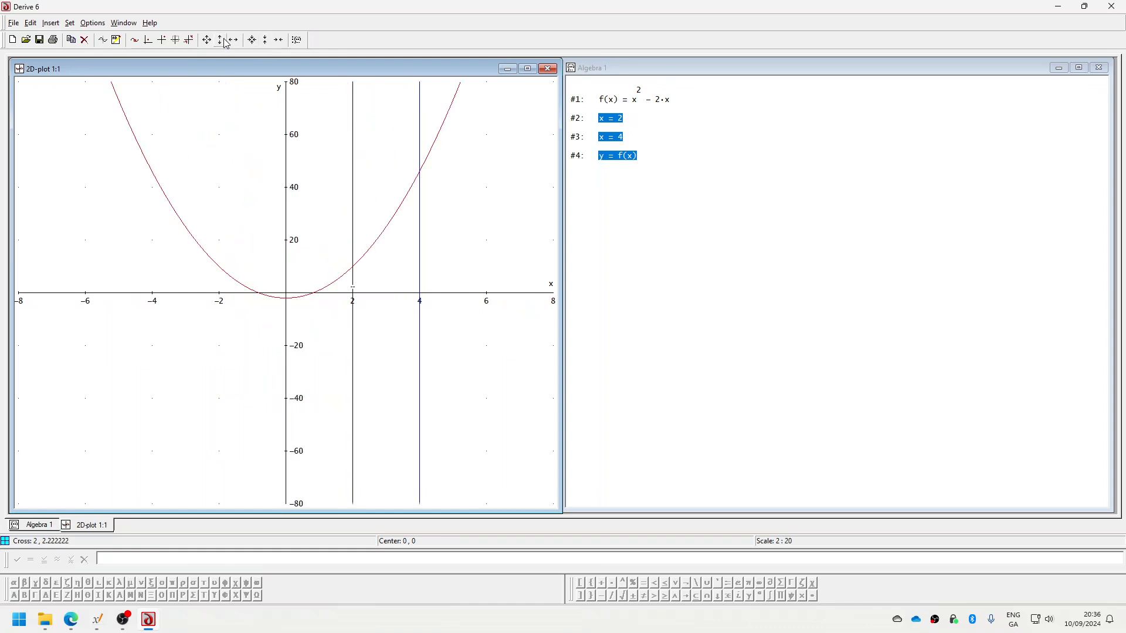
mouse_move(393, 258)
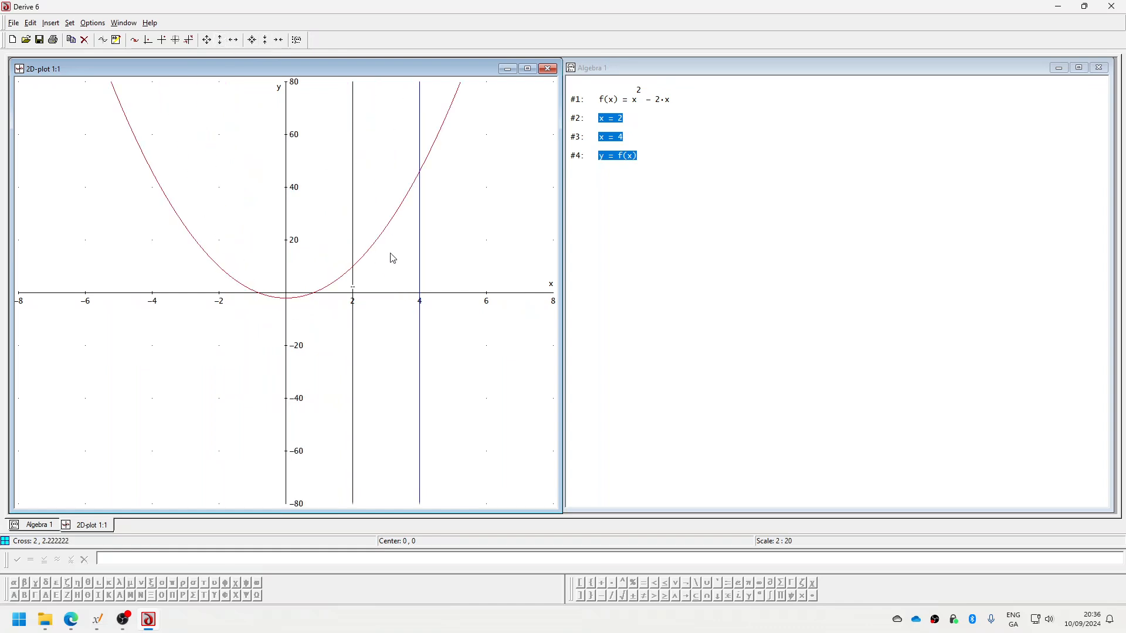
mouse_move(410, 248)
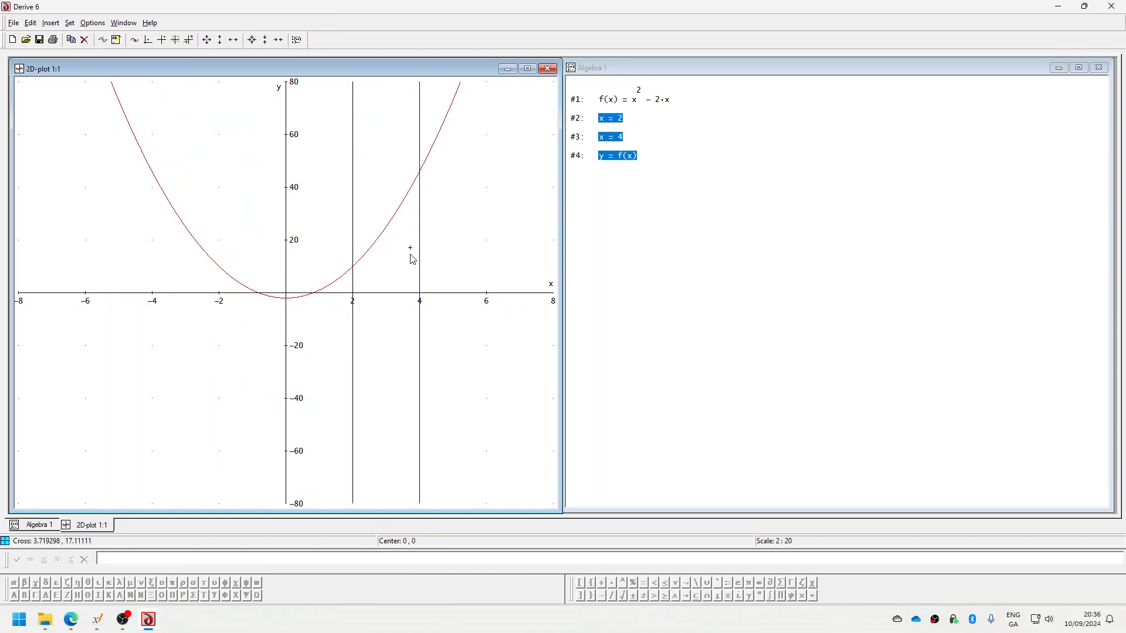
mouse_move(420, 236)
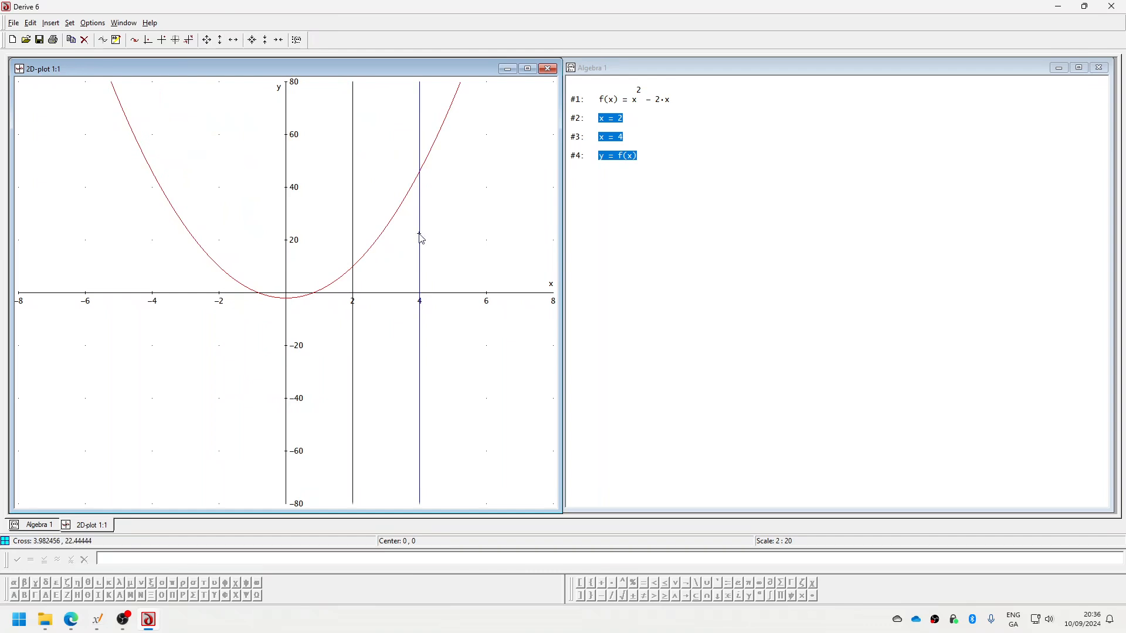
mouse_move(373, 283)
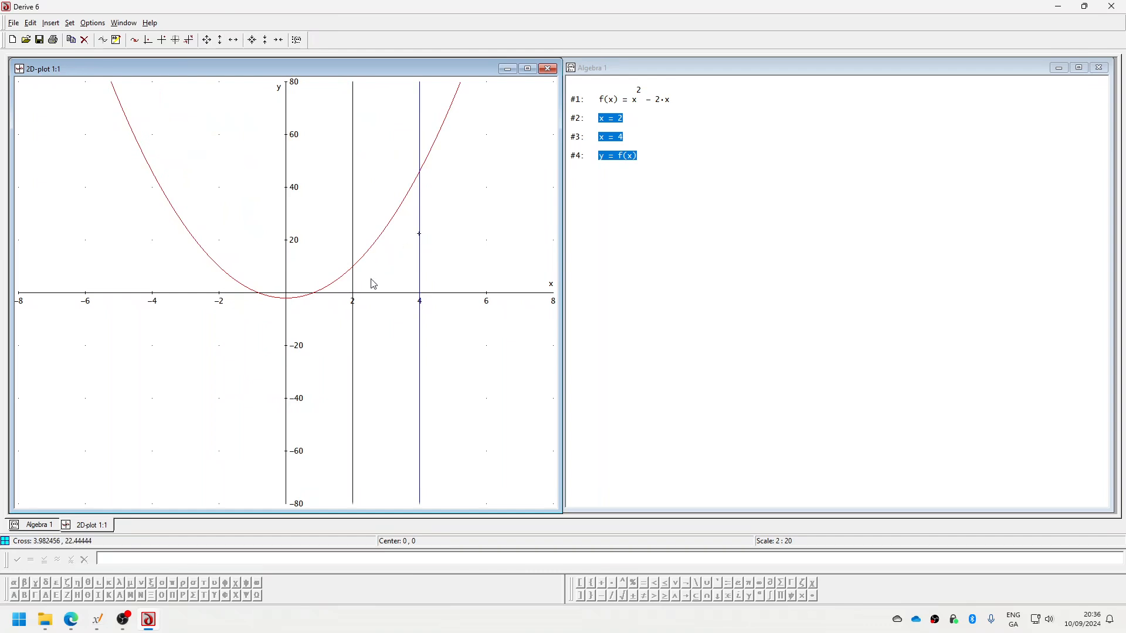
mouse_move(335, 270)
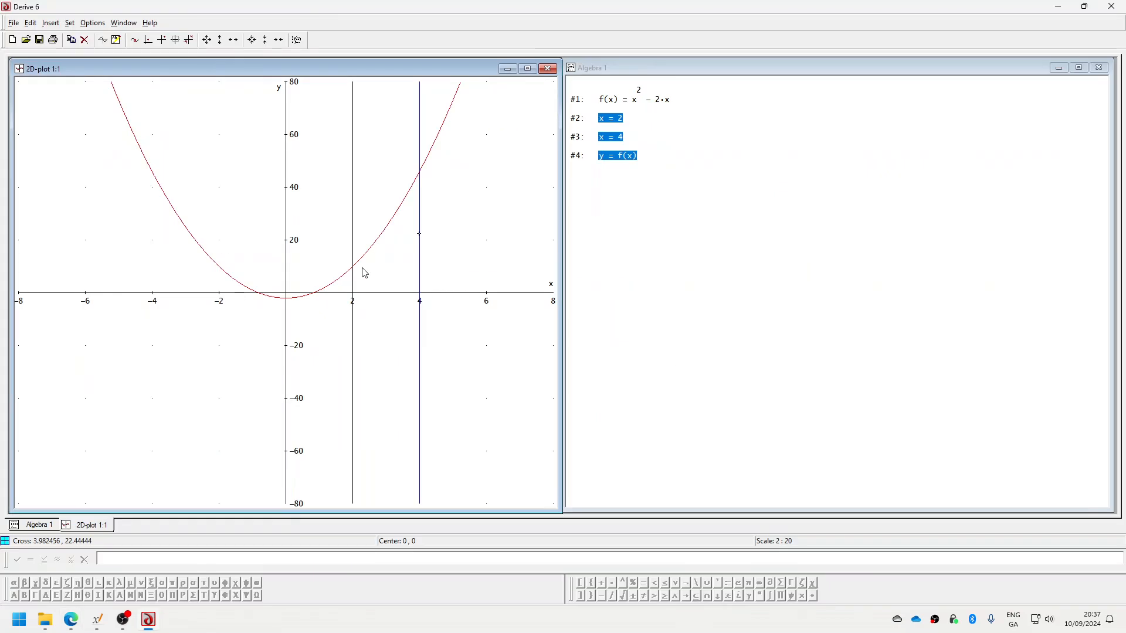
mouse_move(389, 258)
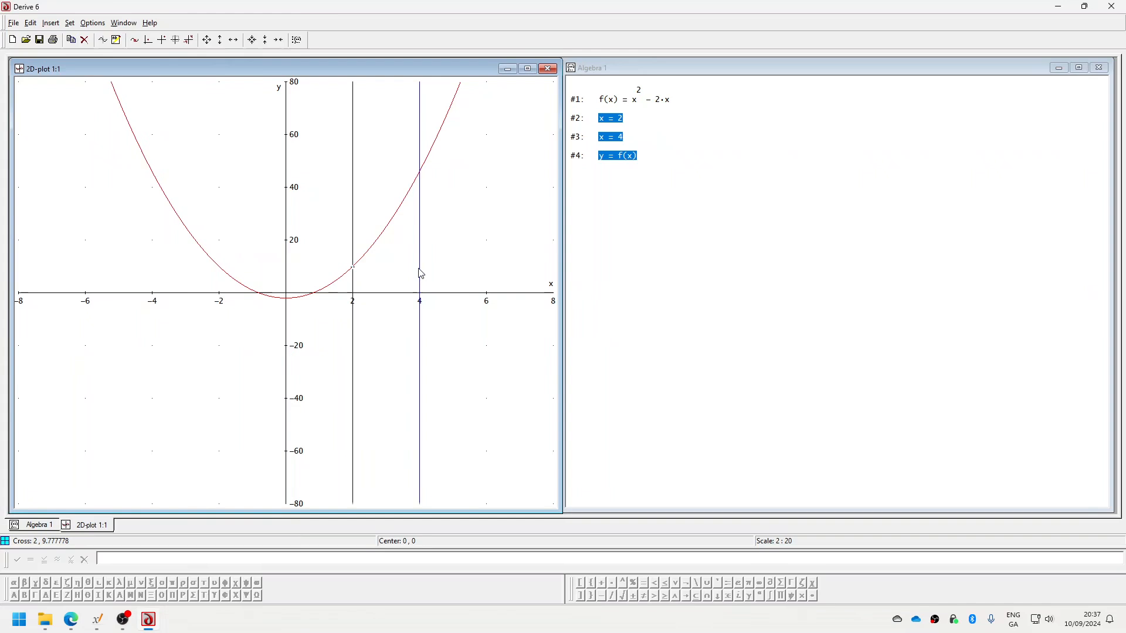
mouse_move(350, 276)
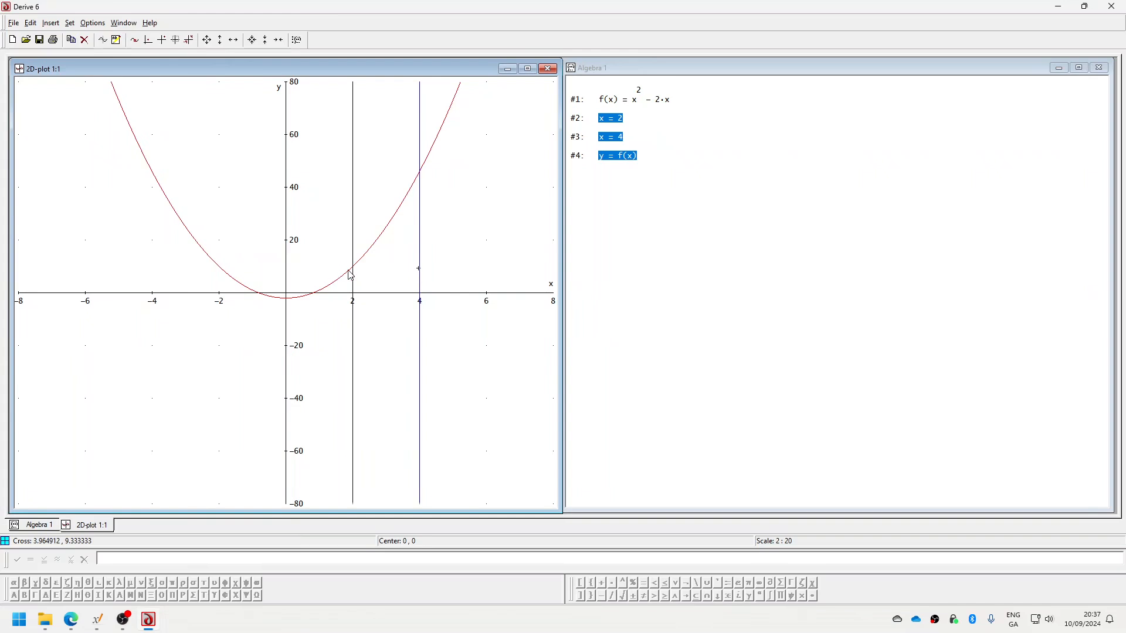
mouse_move(421, 273)
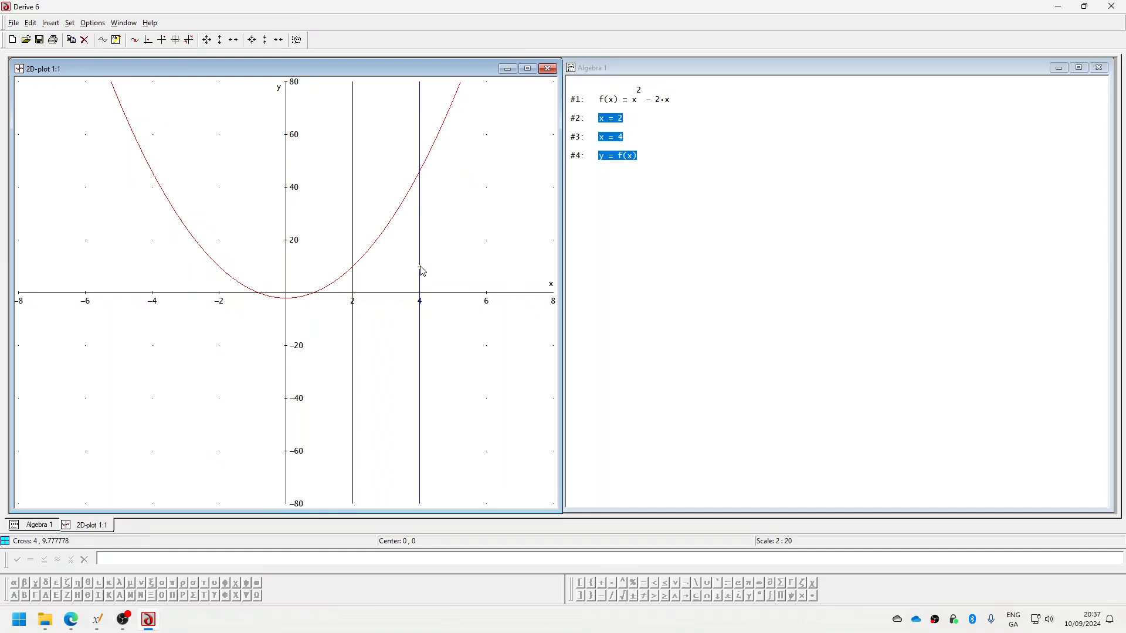
mouse_move(406, 242)
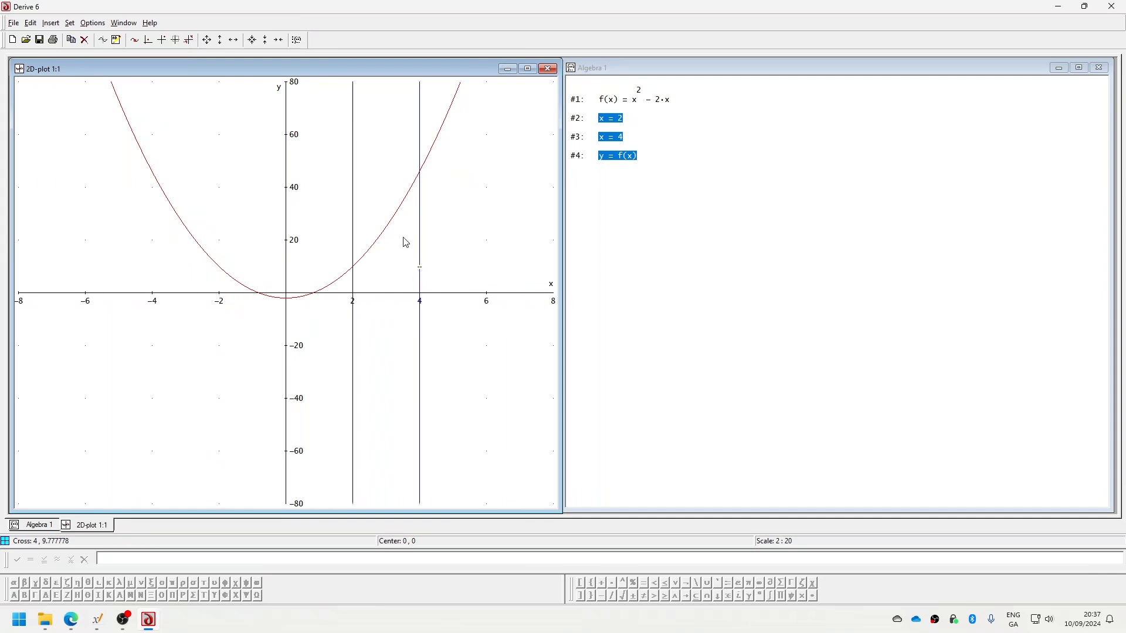
mouse_move(421, 180)
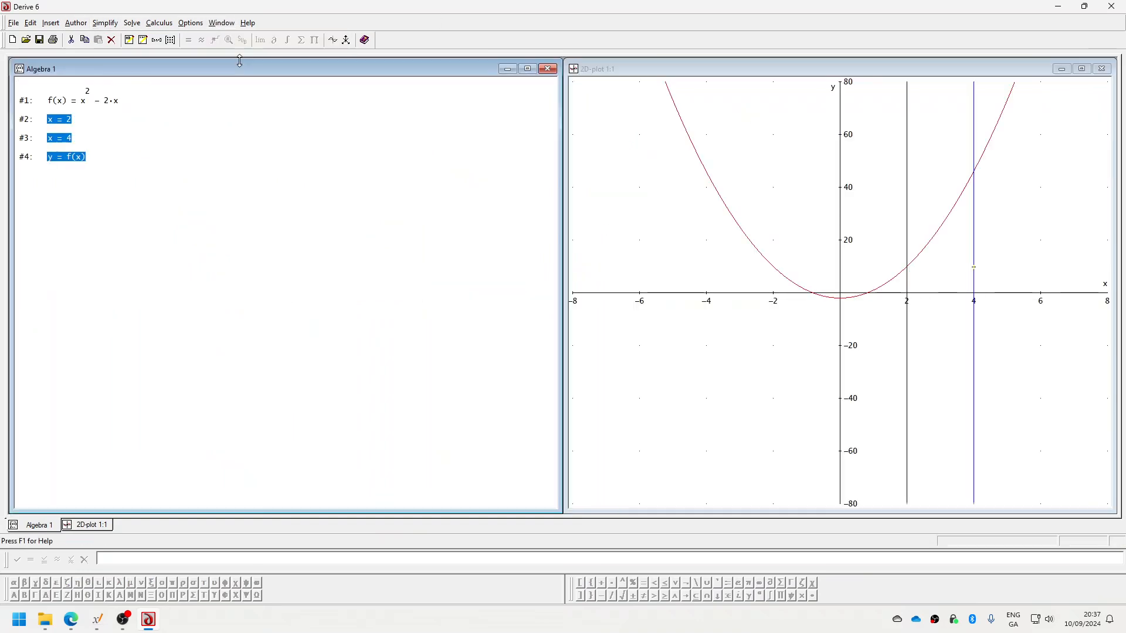
mouse_move(488, 73)
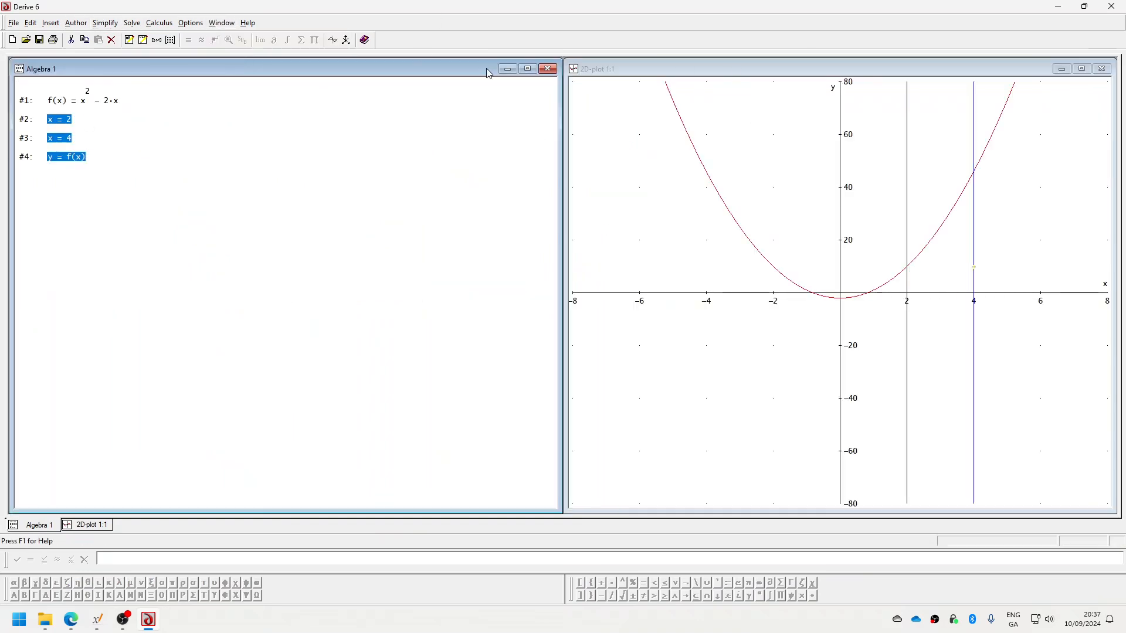
Solve y = f(x) for x, yielding two solutions in terms of y
click(82, 98)
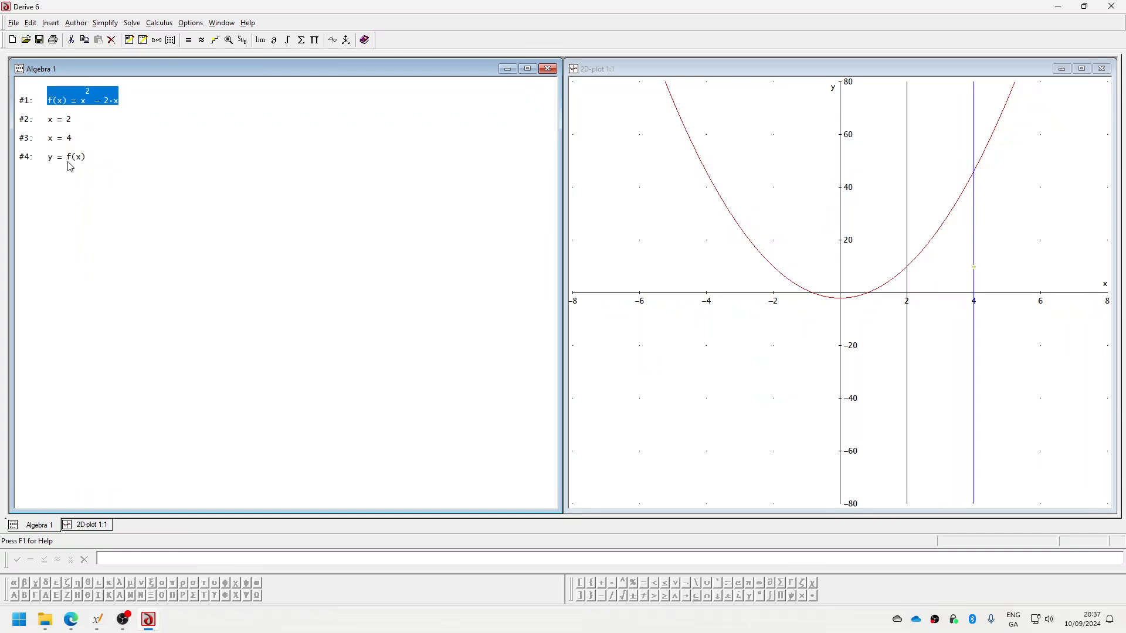
click(131, 22)
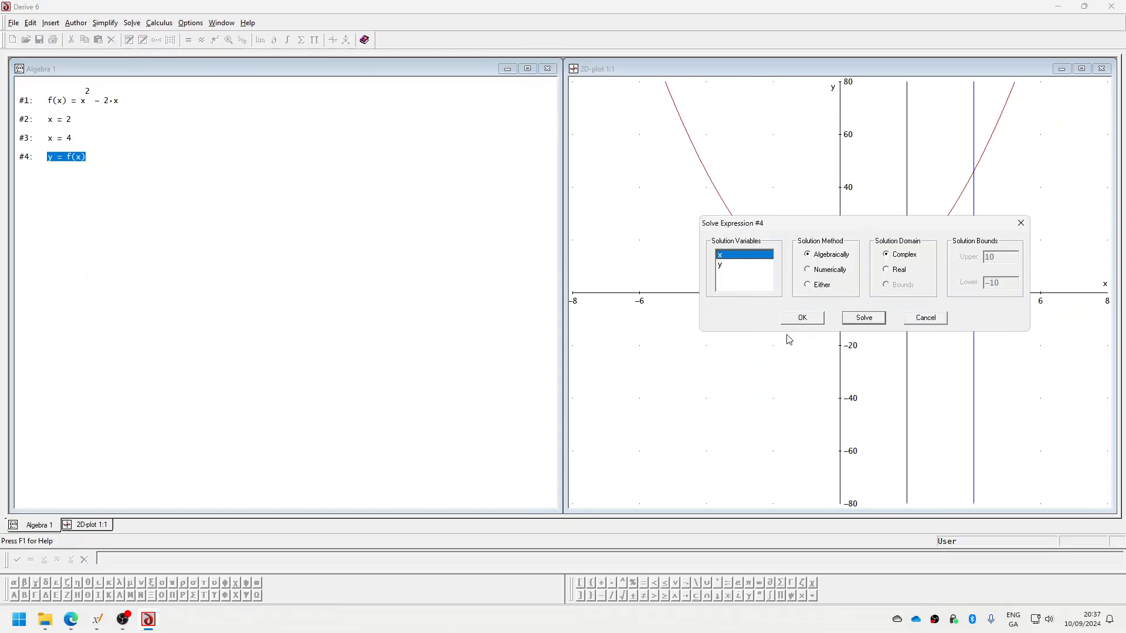
click(863, 318)
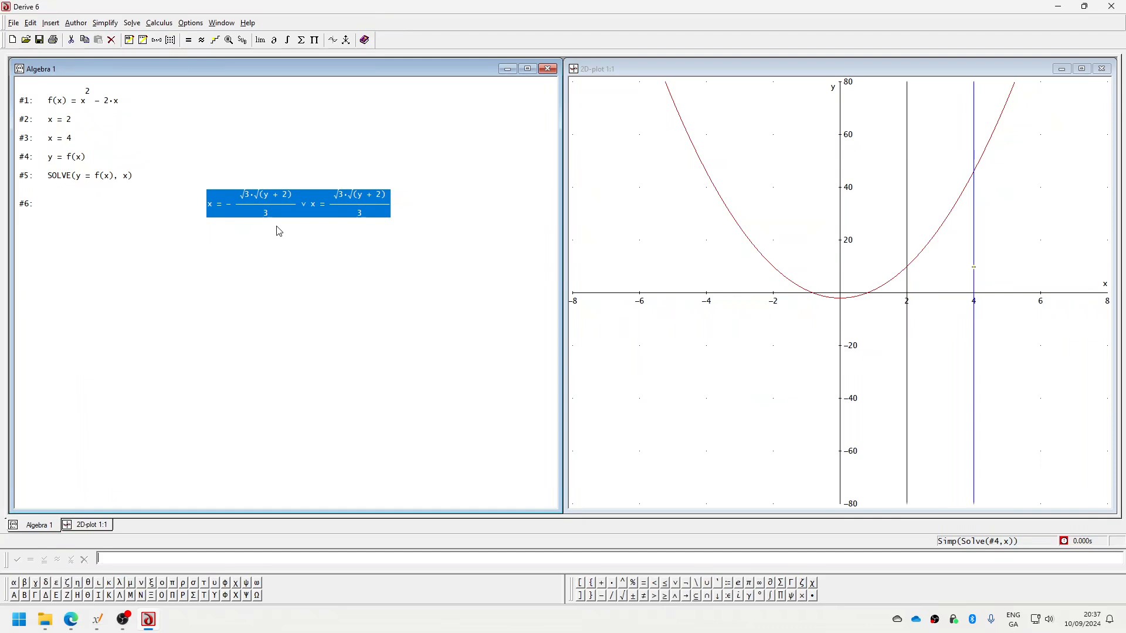
right_click(282, 211)
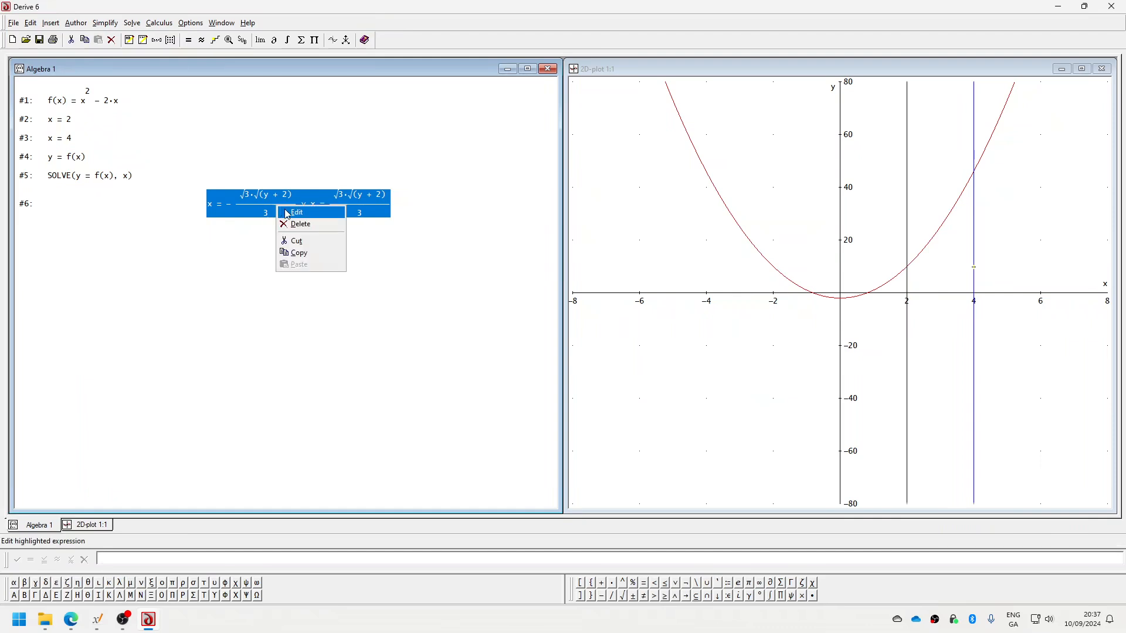
Begin editing the positive solution into the definition g(y) = √3·√(y+2)/3
click(297, 213)
text(g(y) = x)
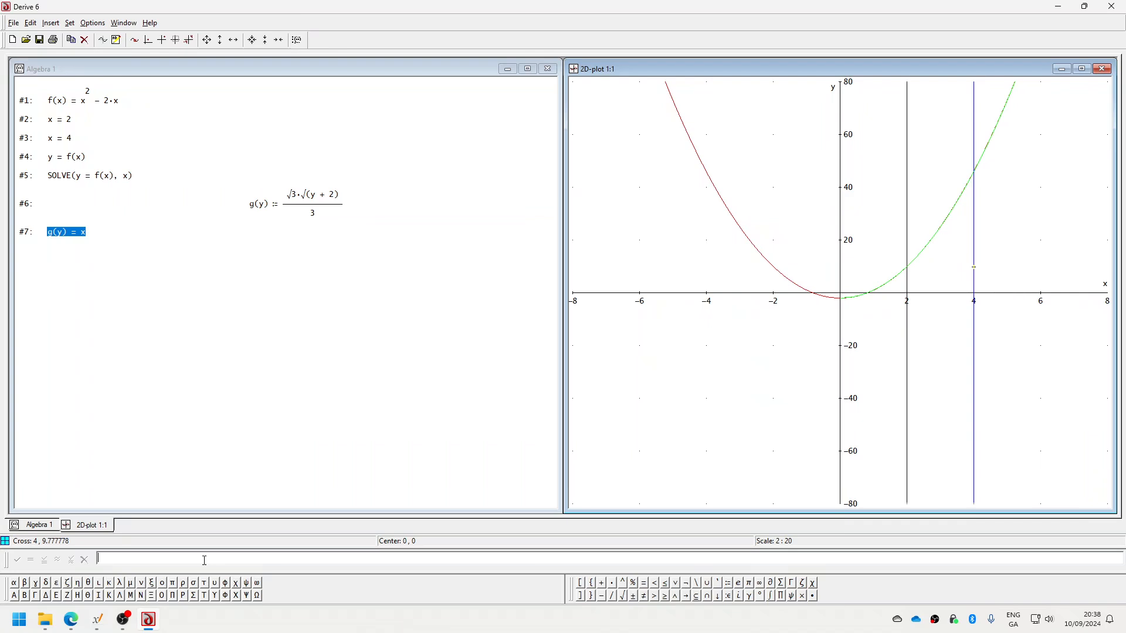
Start the volume expression π·g(y)² in the entry line
text(πg(y)^2)
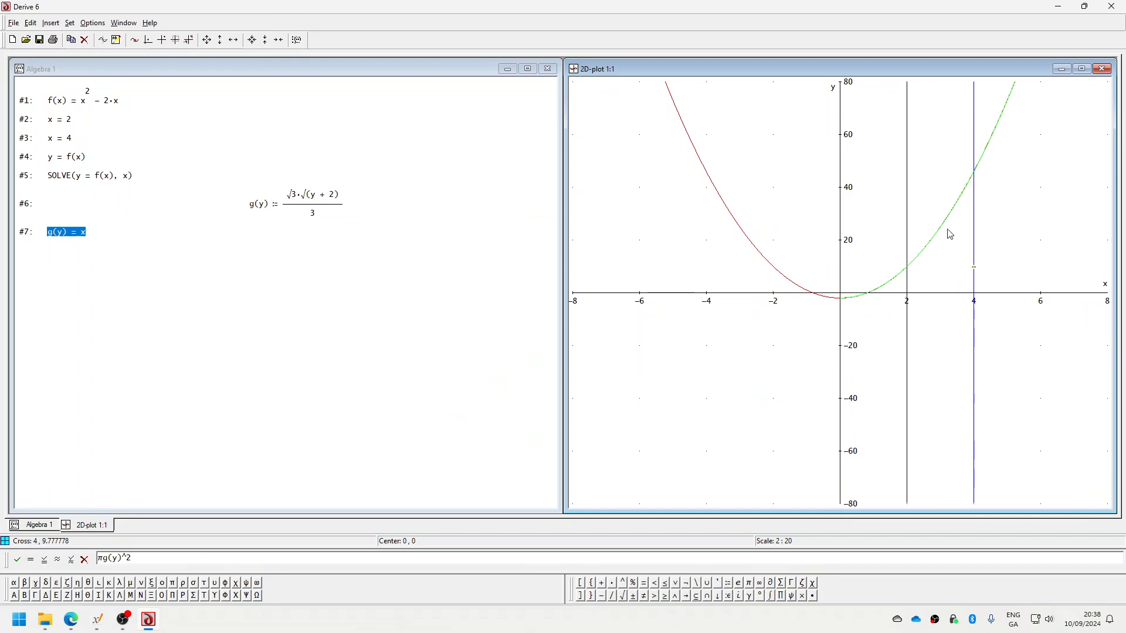
mouse_move(946, 204)
text(4π^2 - )
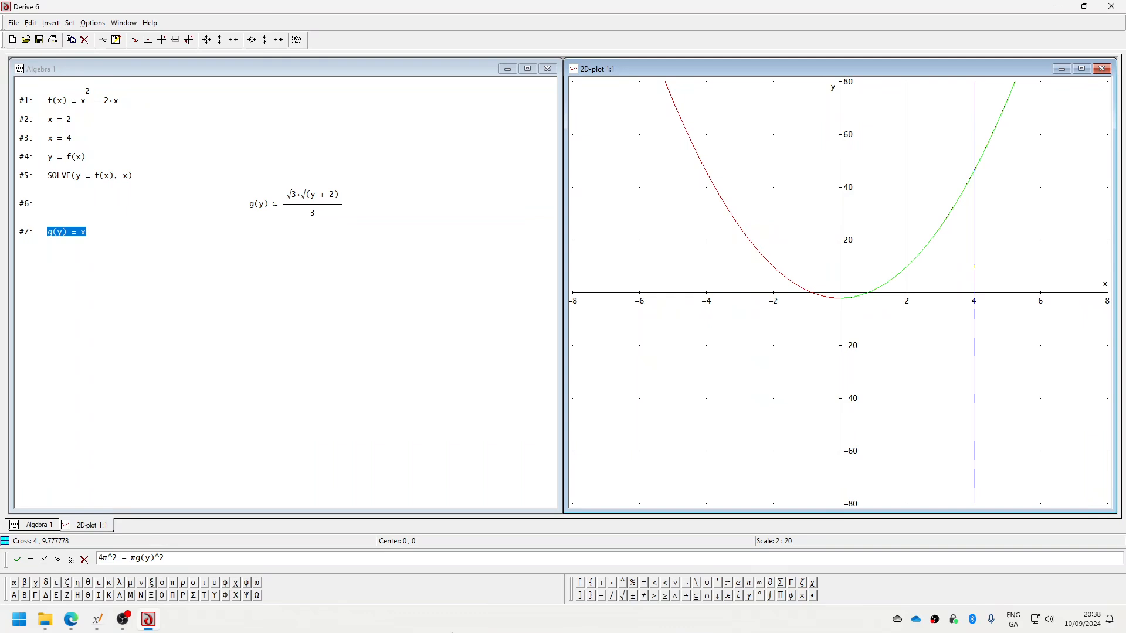
mouse_move(973, 209)
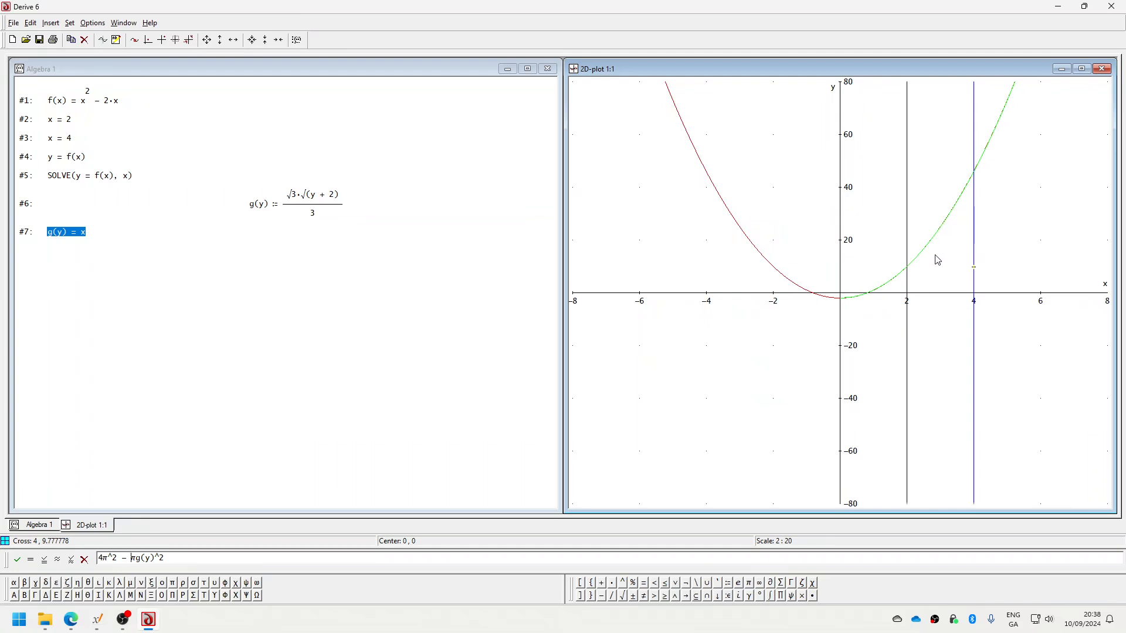
mouse_move(906, 267)
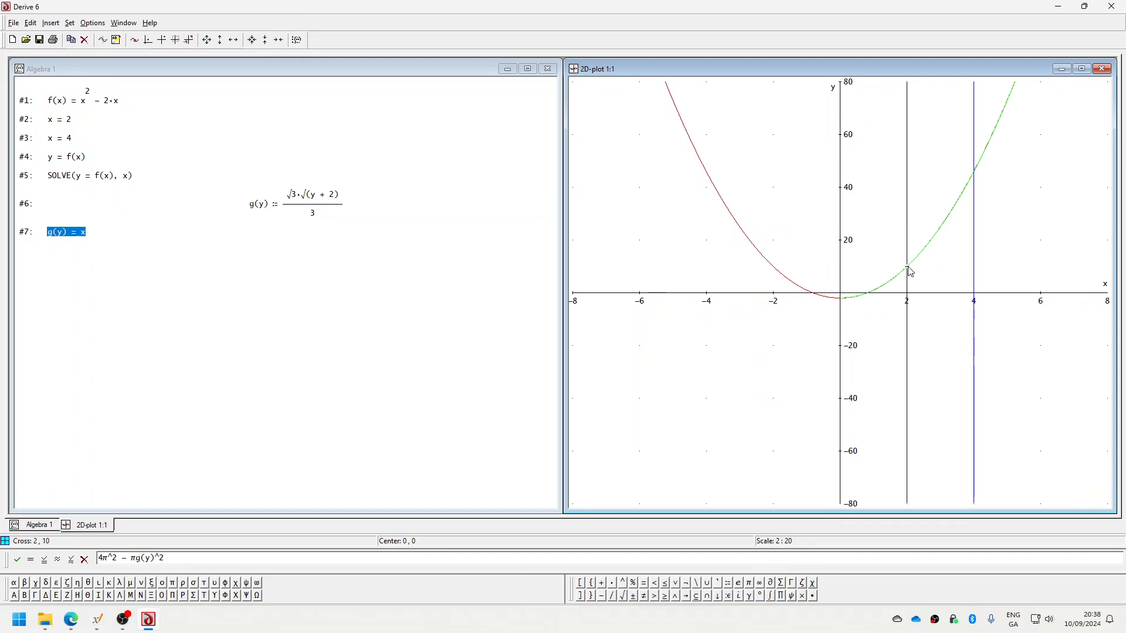
mouse_move(908, 271)
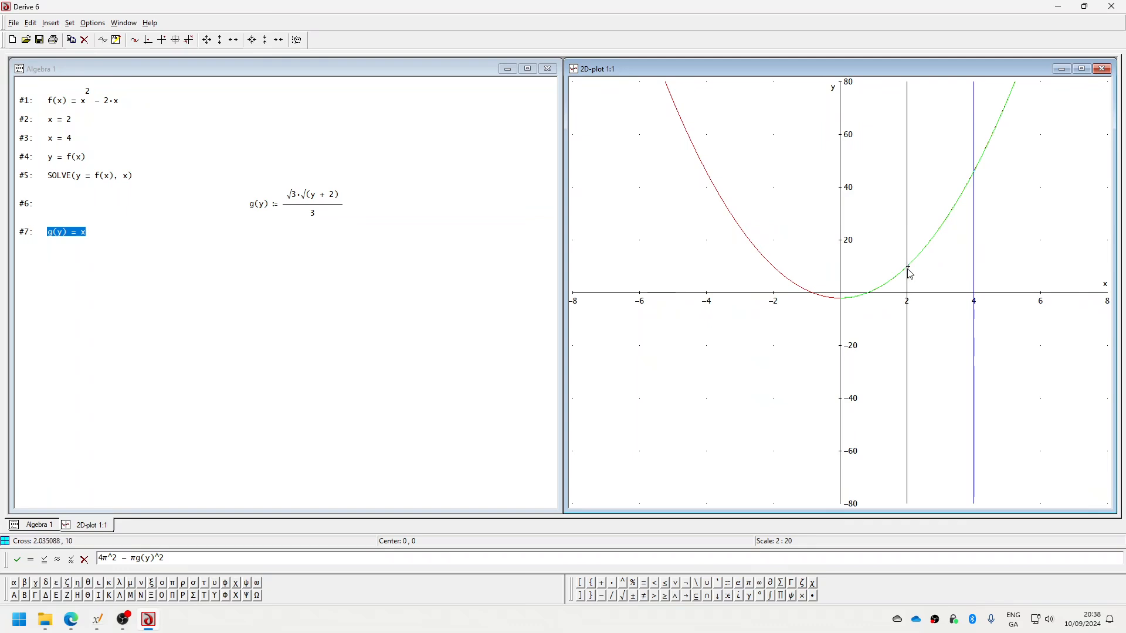
mouse_move(973, 174)
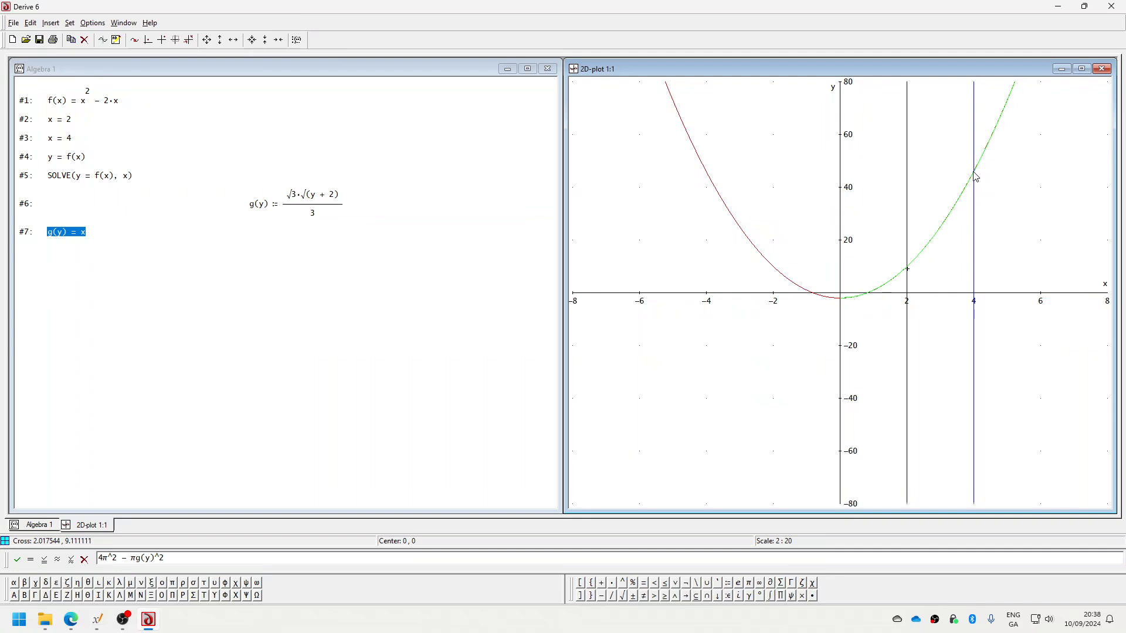
mouse_move(973, 171)
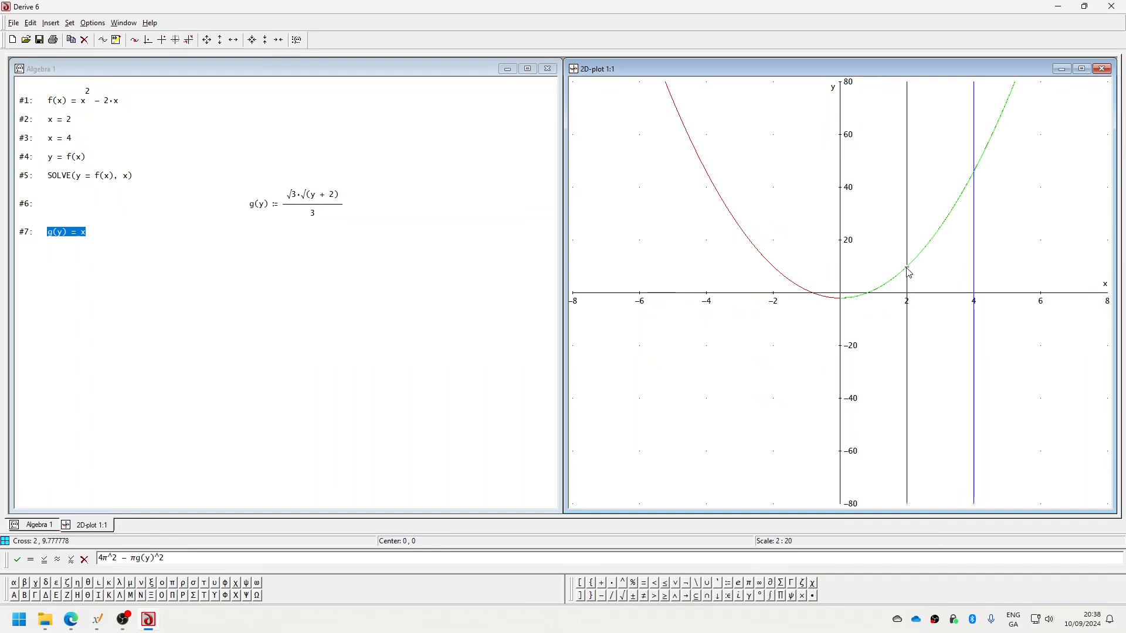
mouse_move(907, 290)
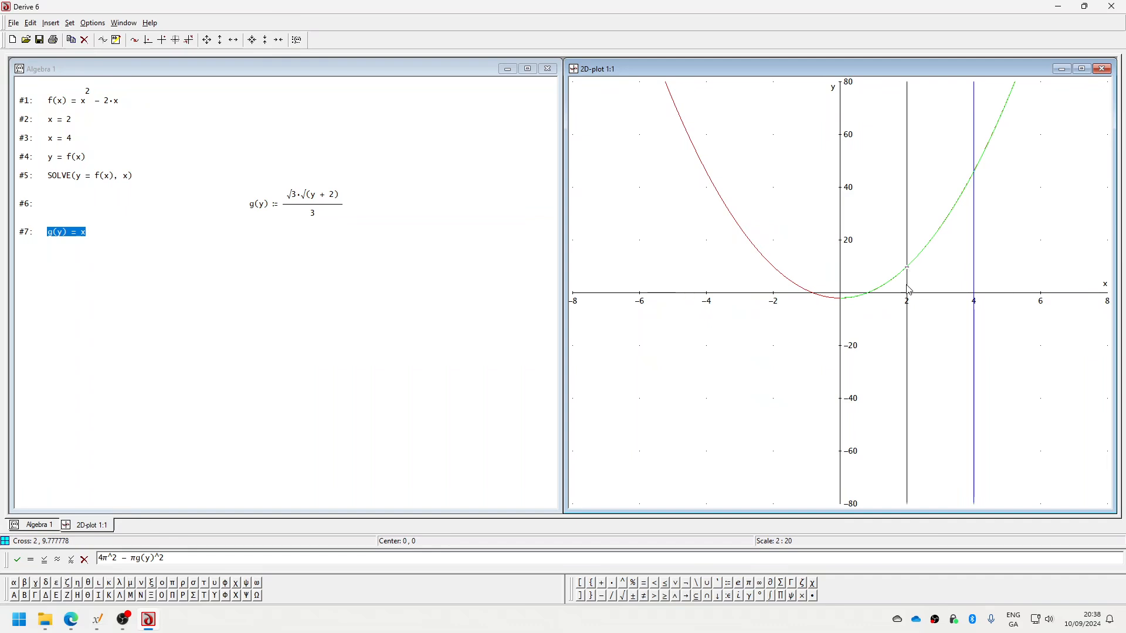
mouse_move(905, 301)
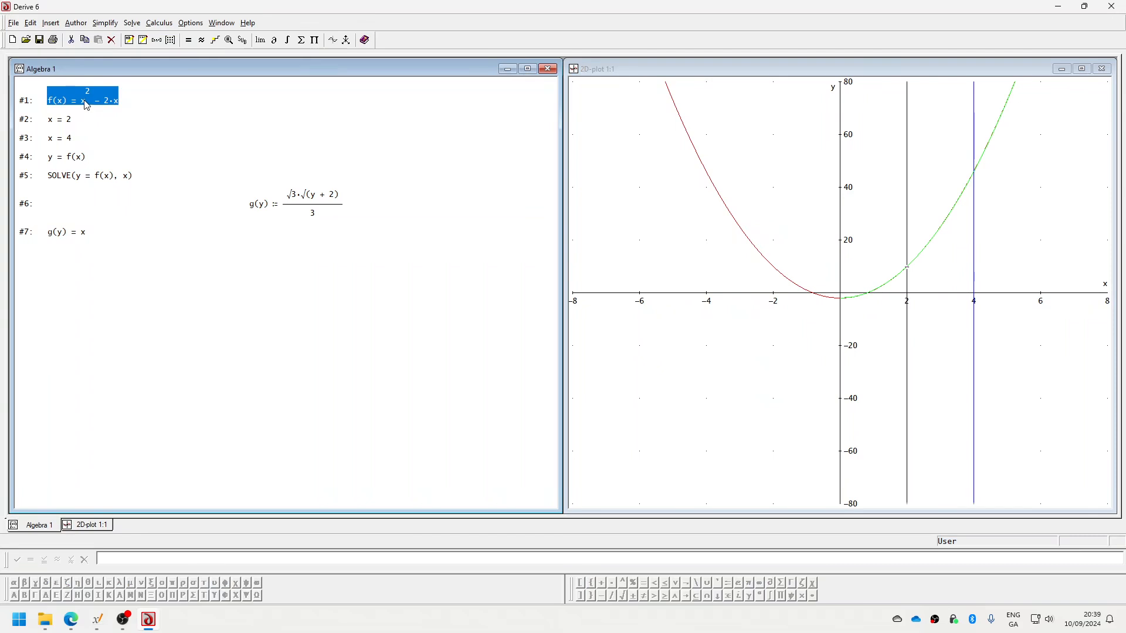
Select the f(x) definition to replot it with the lines x = 2 and x = 4
double_click(82, 99)
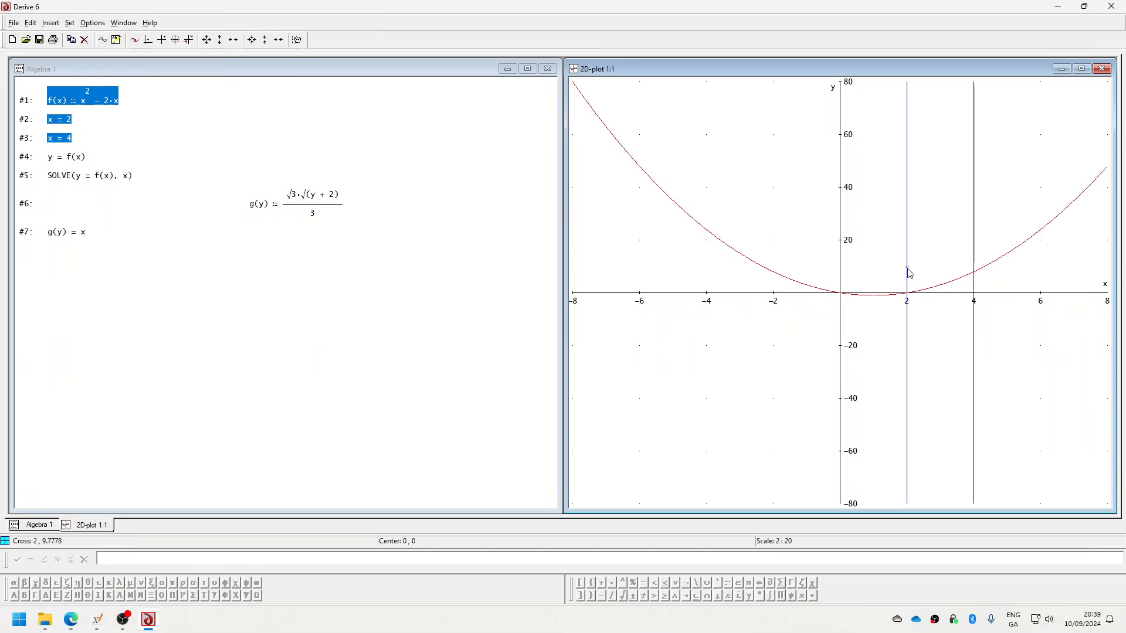
mouse_move(406, 119)
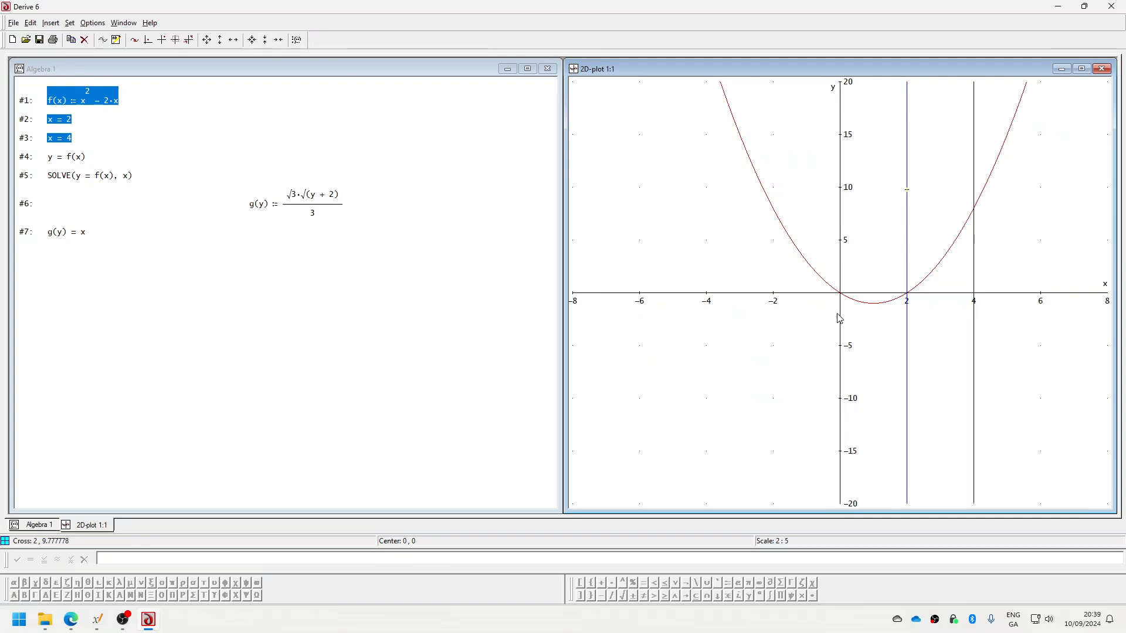
mouse_move(967, 283)
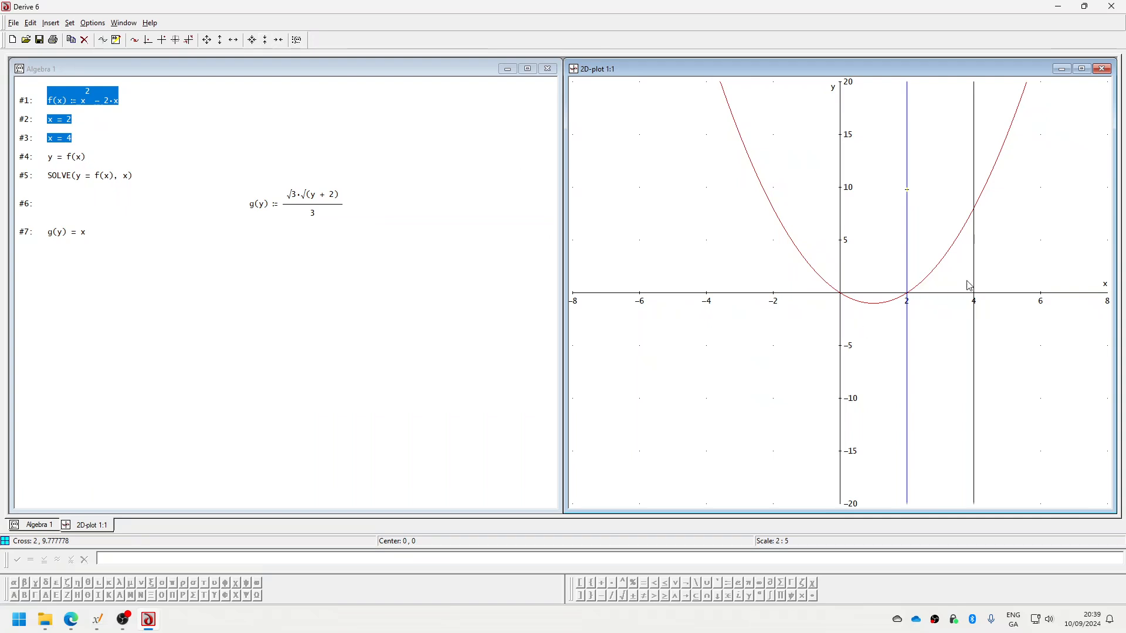
mouse_move(975, 279)
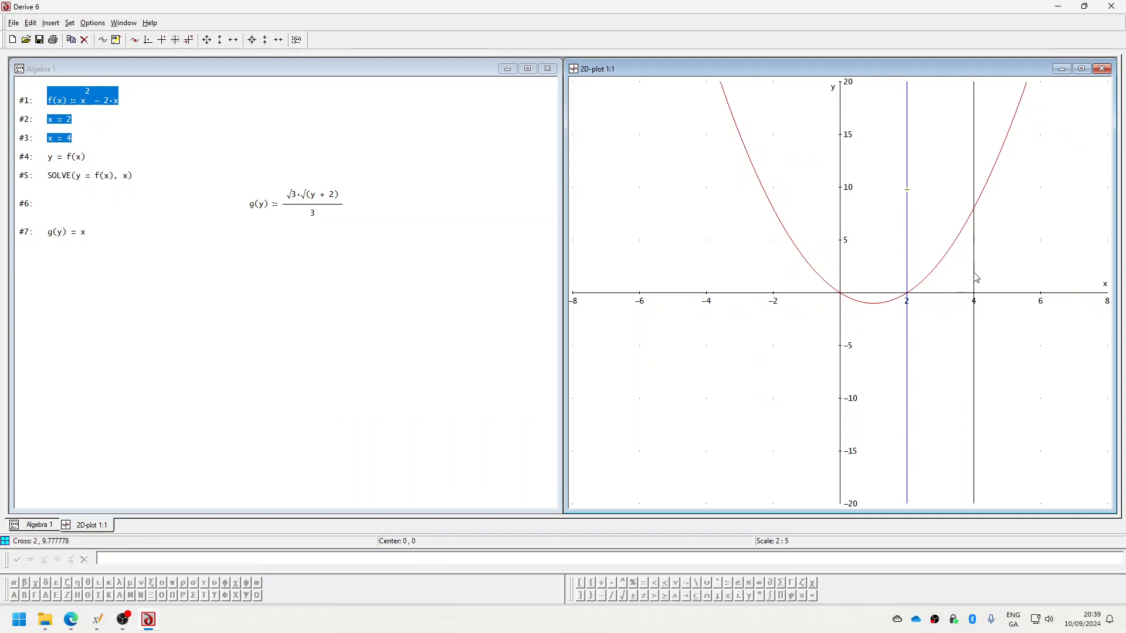
mouse_move(933, 274)
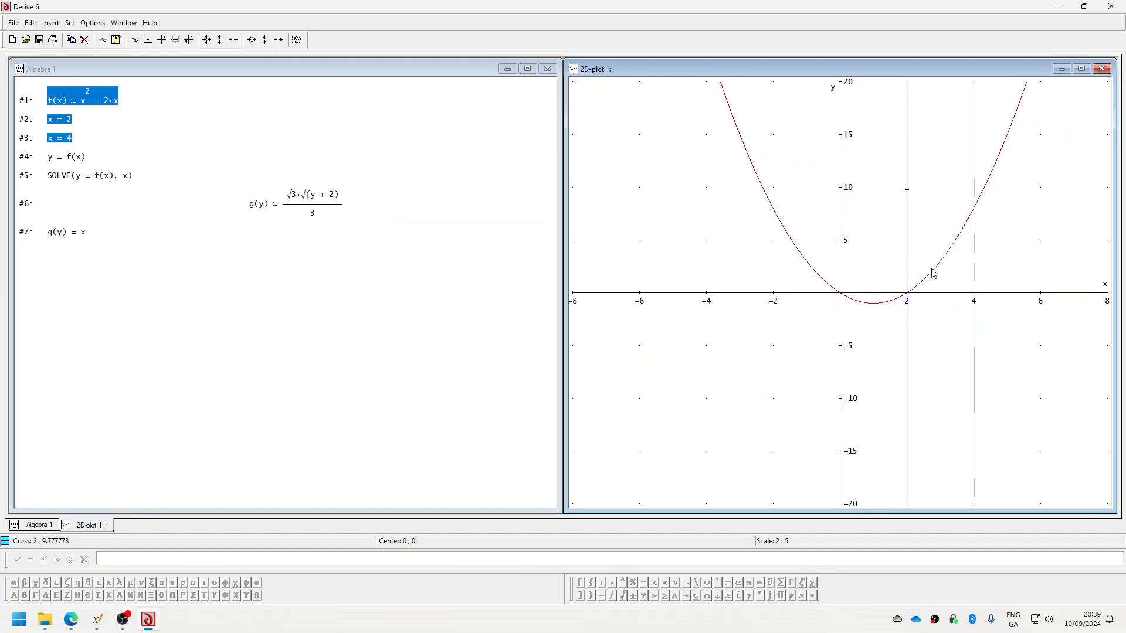
mouse_move(974, 211)
text(π)
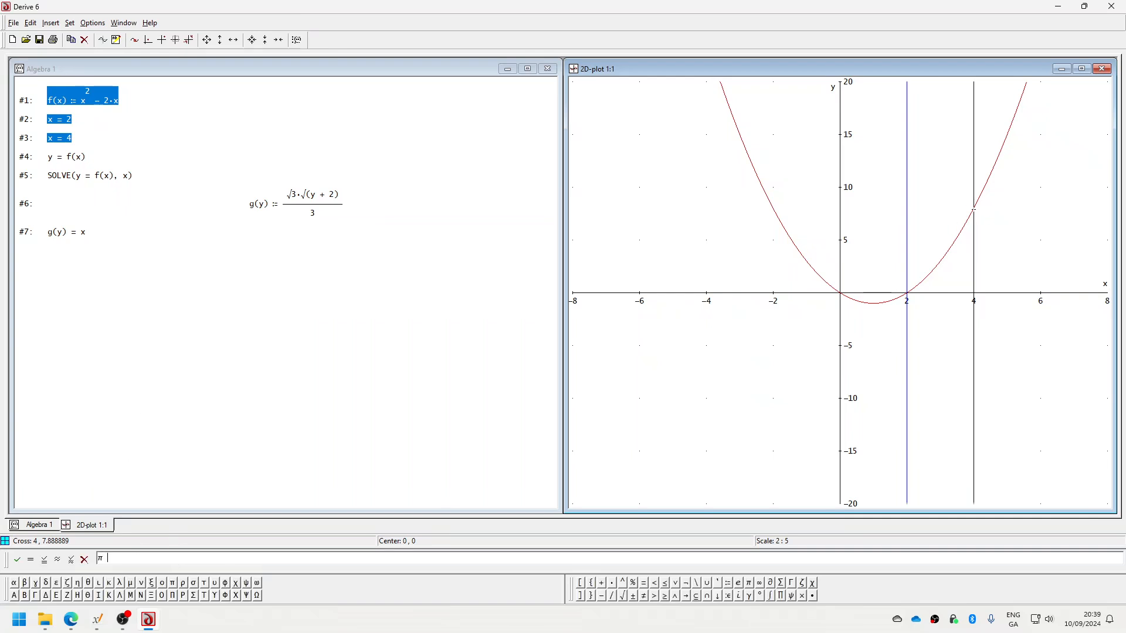
Add the expression π·4² − π·g(y)² to the worksheet as entry #8
text(4^2 - π g)
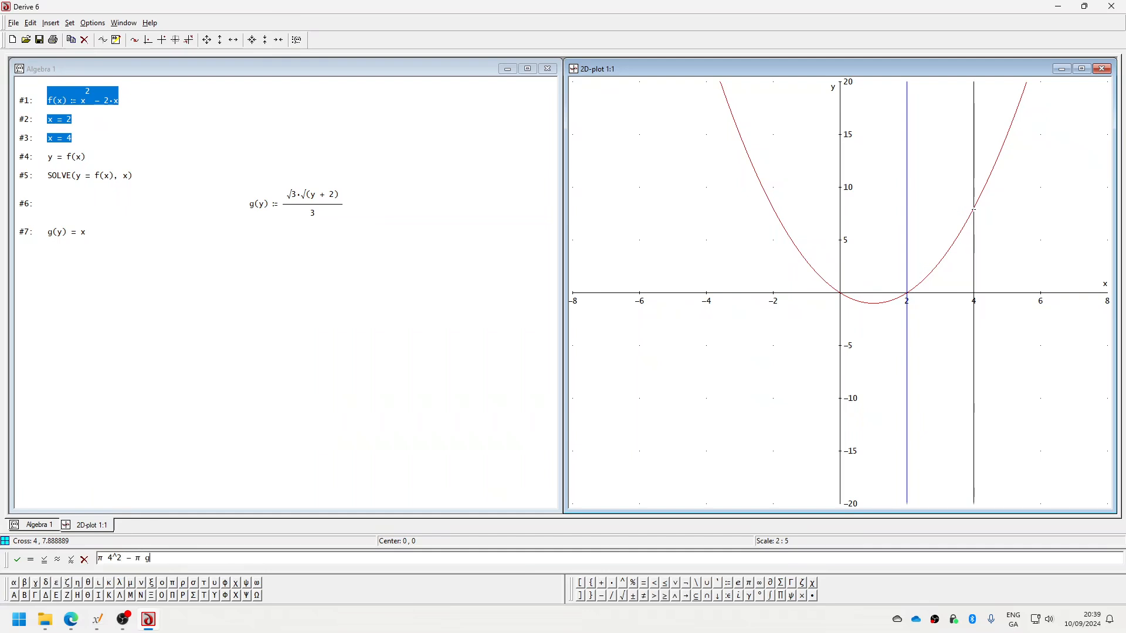
text((y)^)
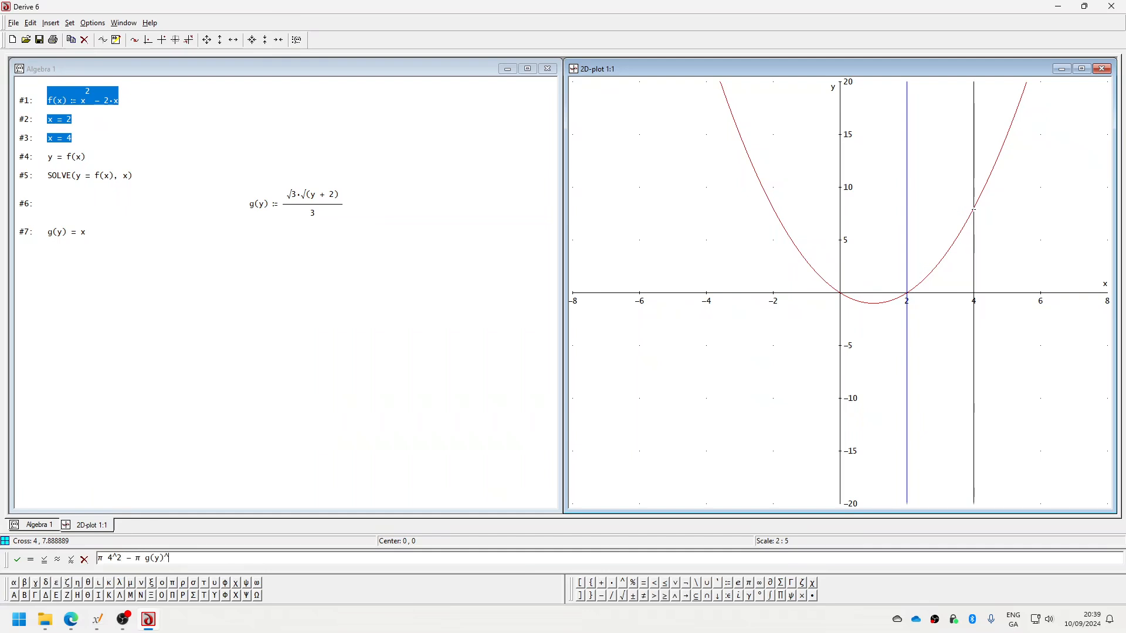
text(2)
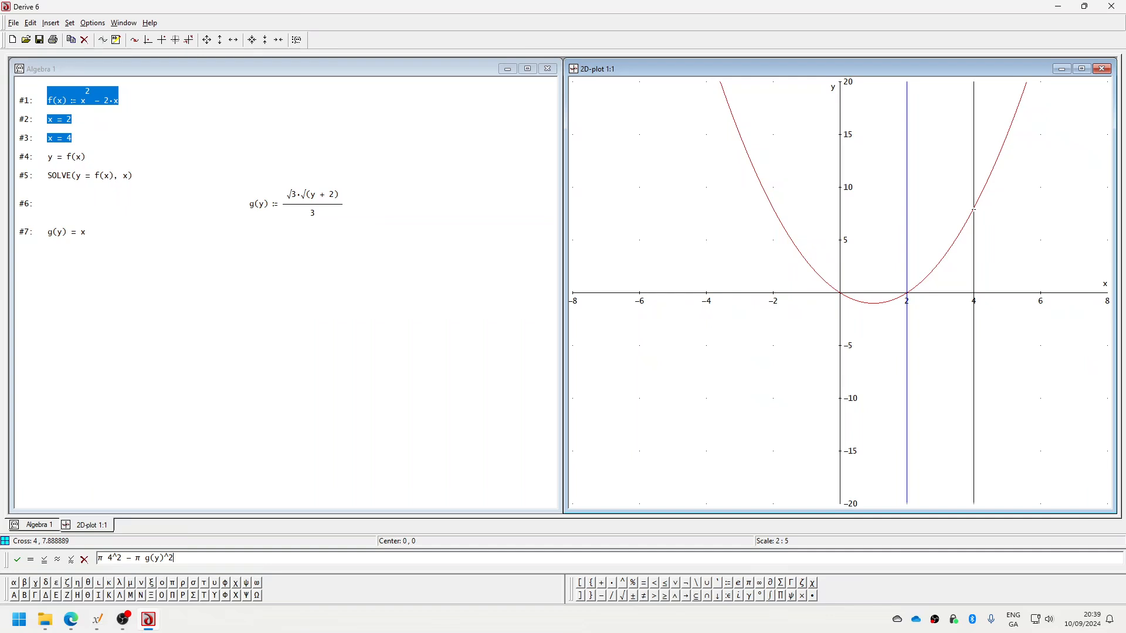
key(Return)
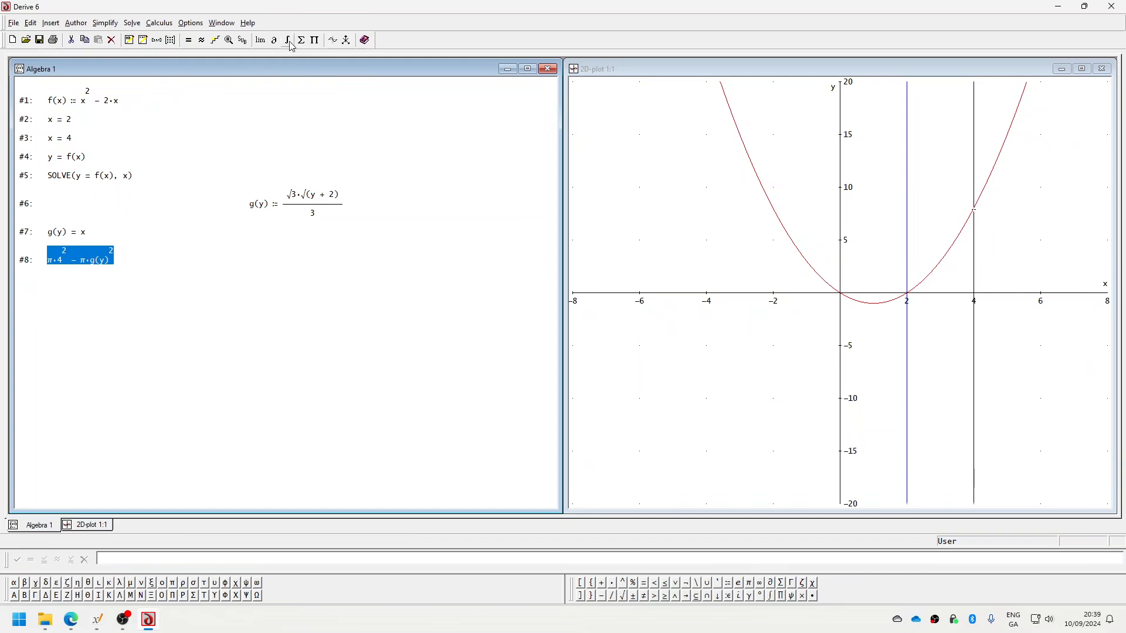
Evaluate the definite integral of #8 over y from 0 to 8, giving 112·π
click(286, 40)
text(8)
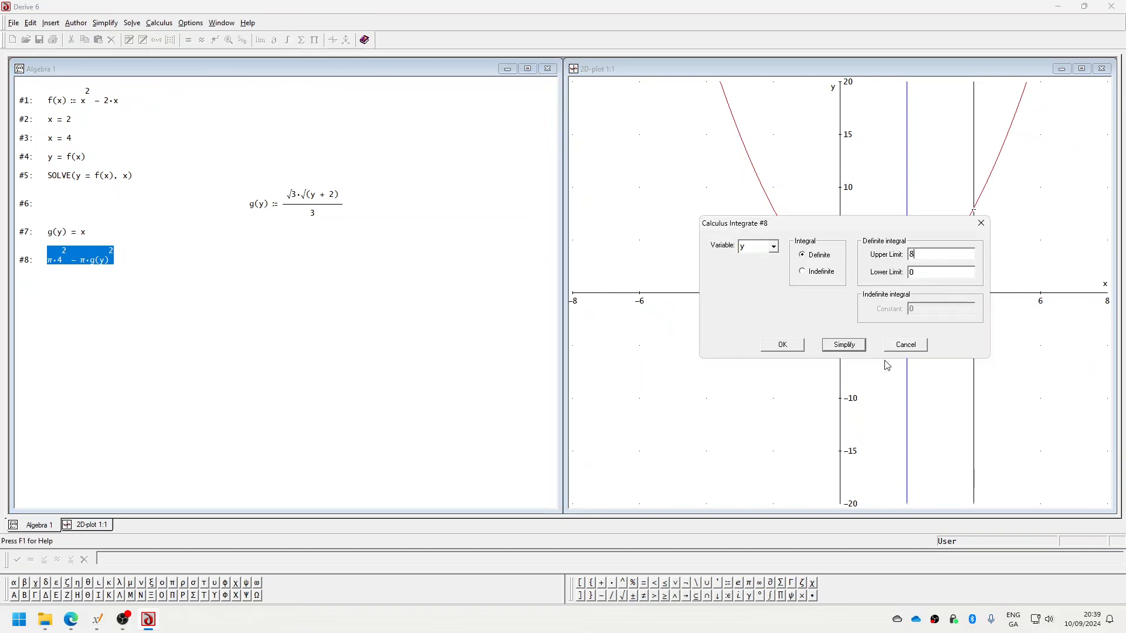
click(844, 345)
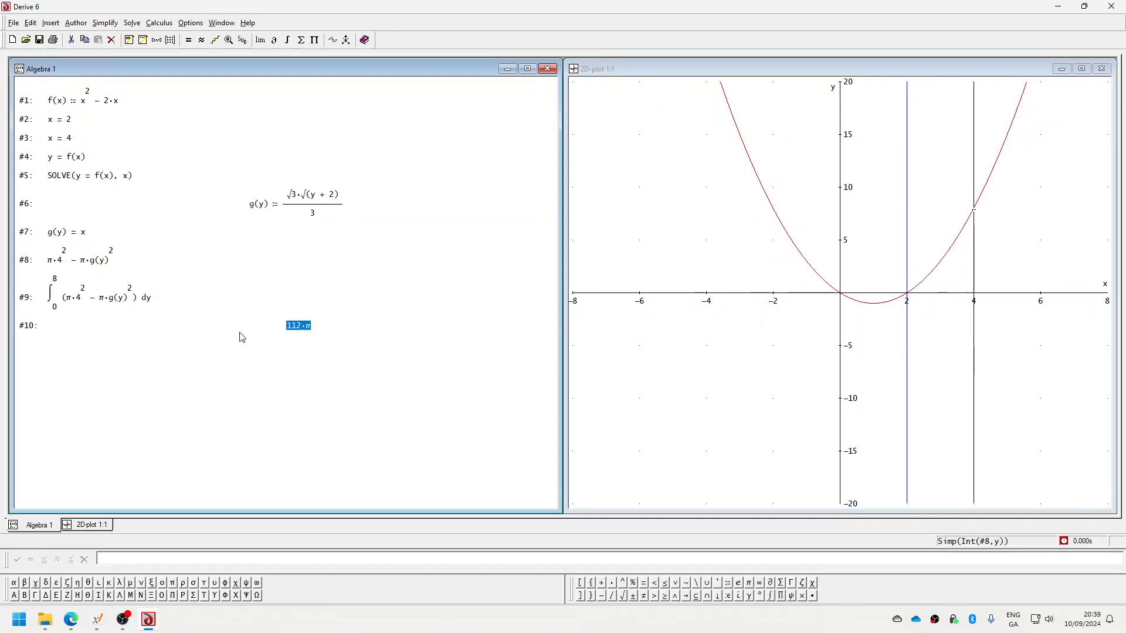
mouse_move(258, 340)
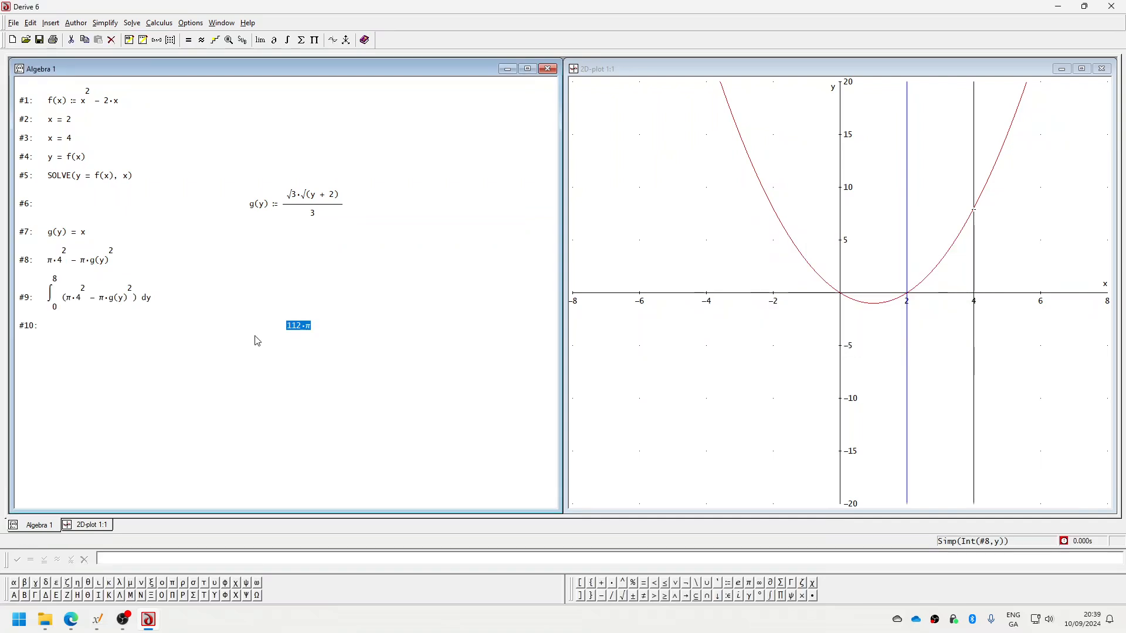